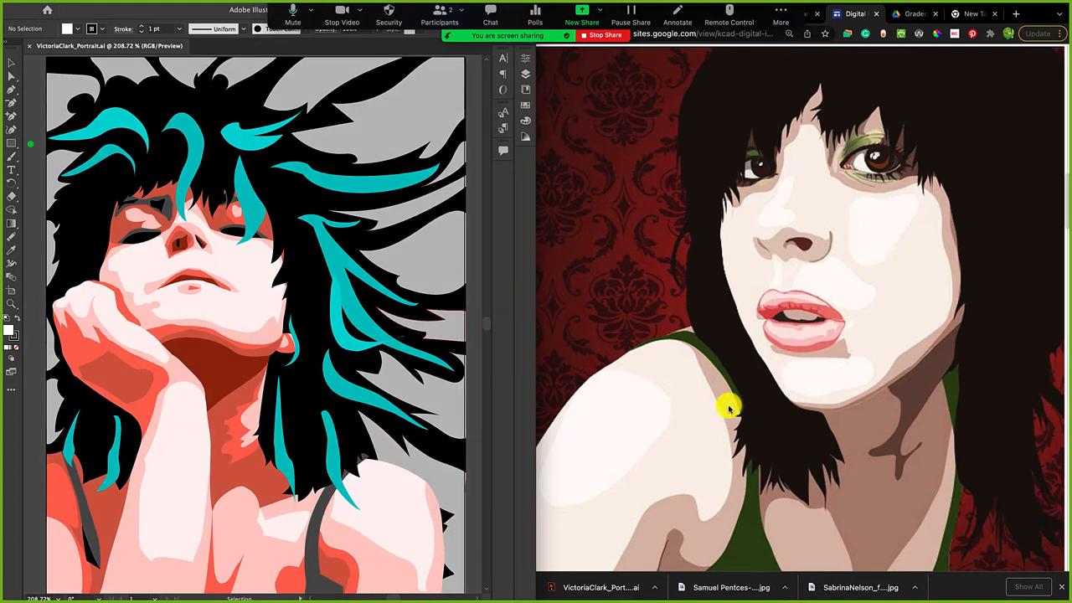
mouse_move(911, 561)
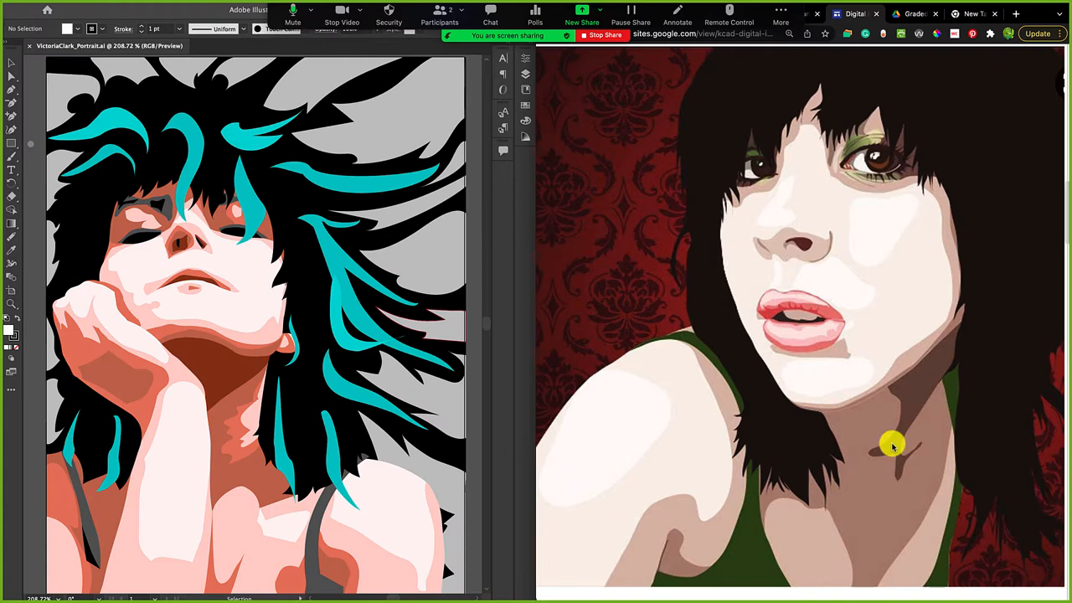
mouse_move(281, 329)
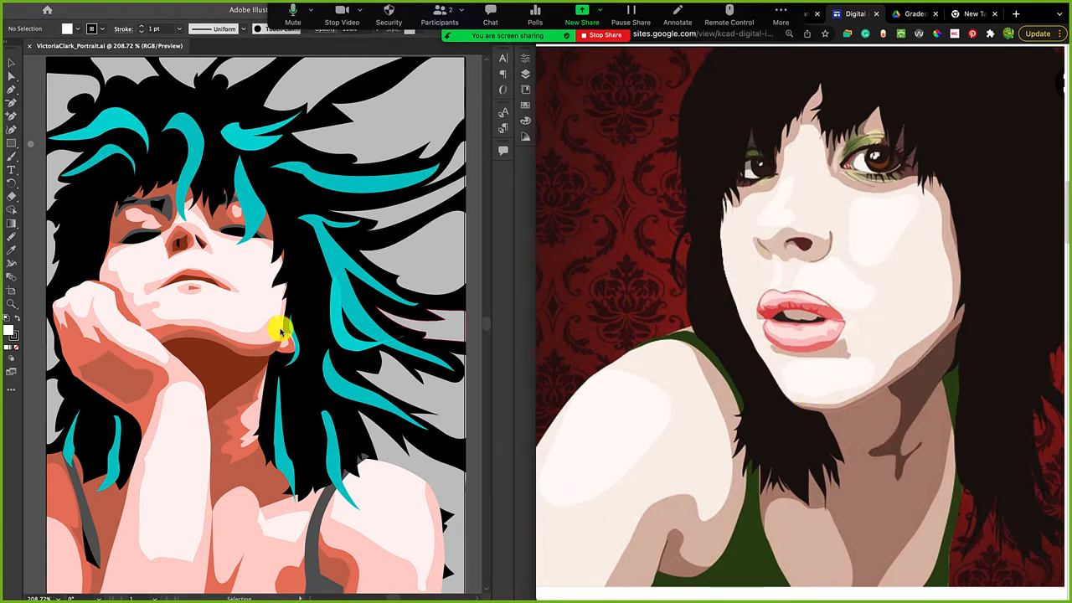
mouse_move(716, 367)
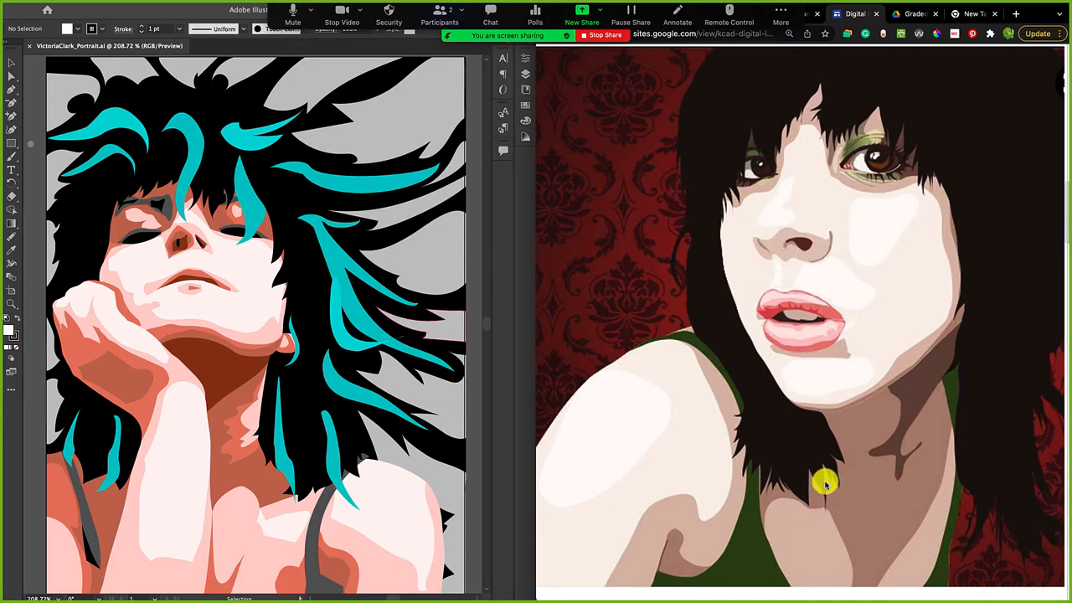
Zoom in, select the chin highlight edge points, and delete an anchor point despite the warning
scroll("down", 3)
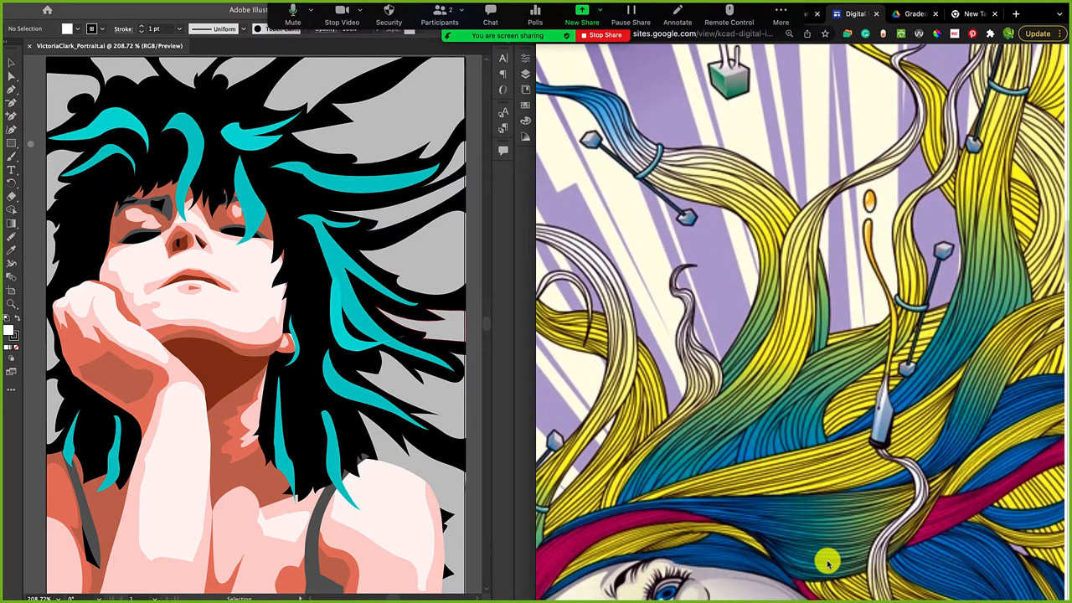
scroll("down", 3)
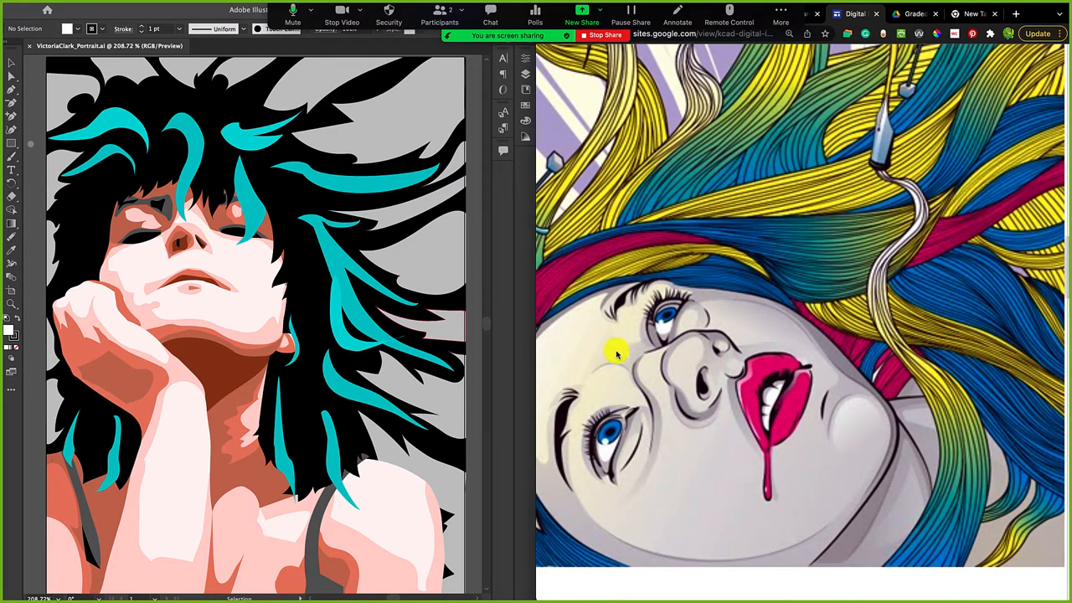
mouse_move(703, 406)
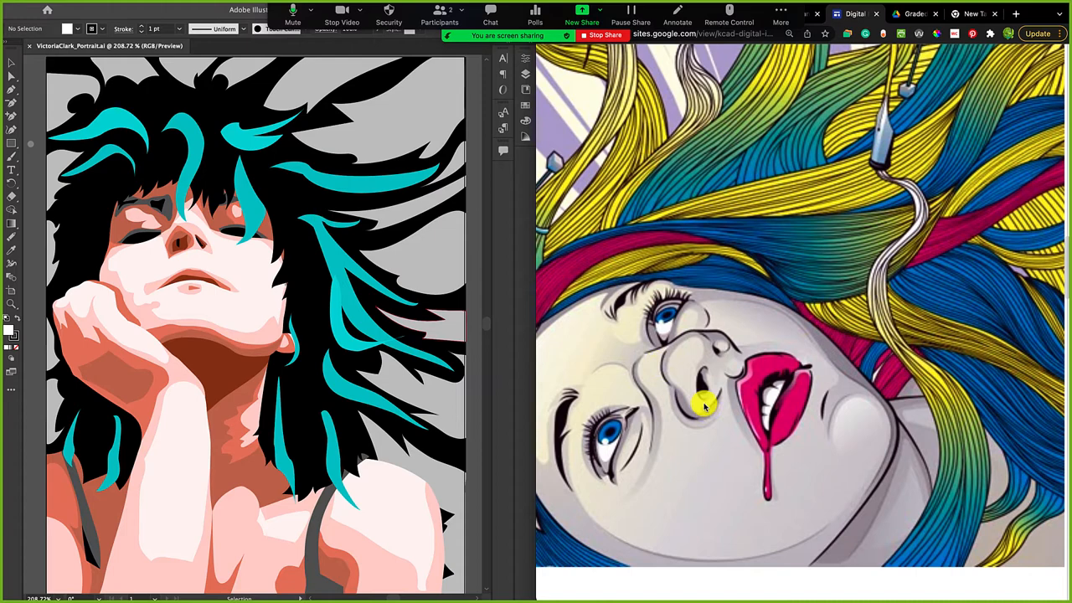
scroll("down", 3)
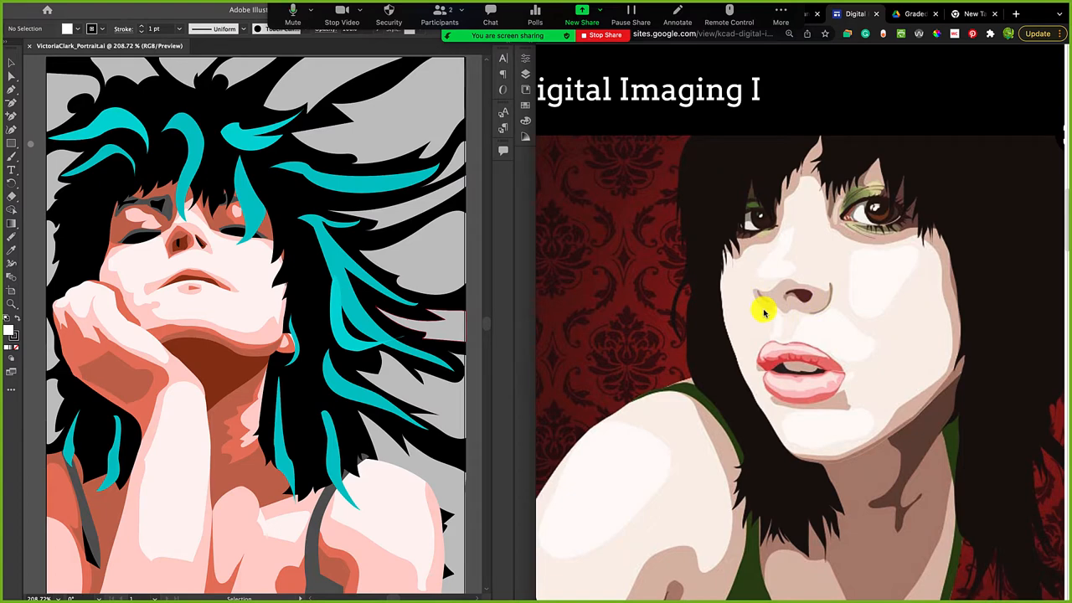
mouse_move(261, 325)
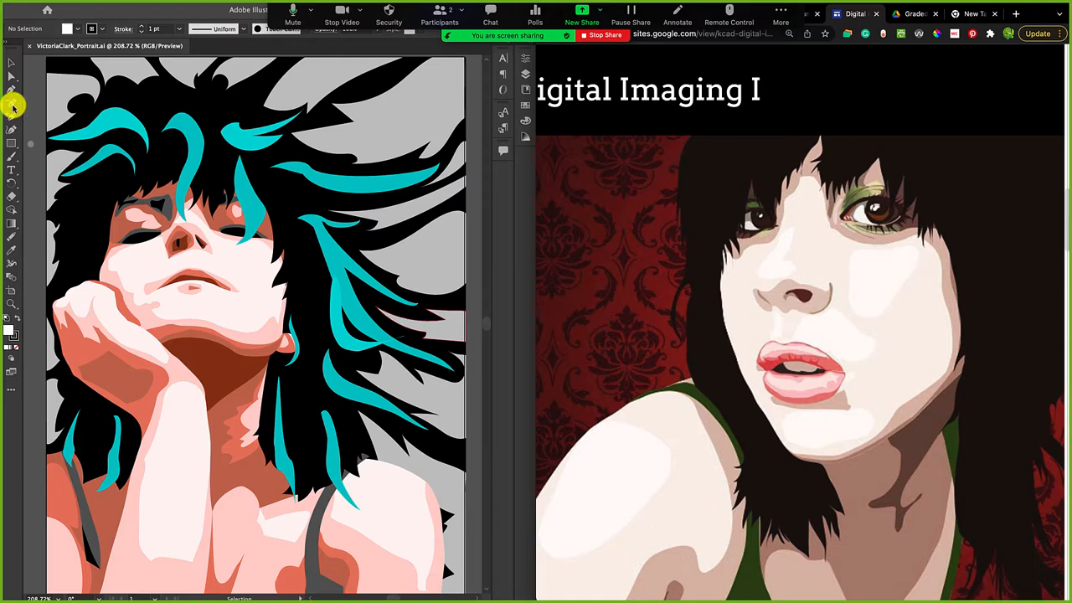
mouse_move(12, 80)
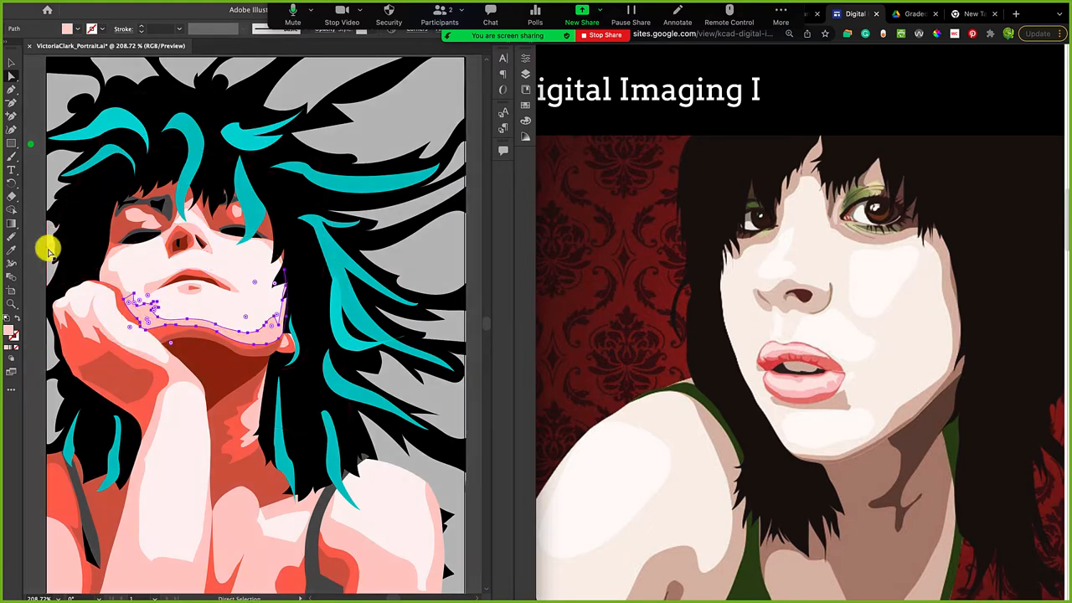
left_click_drag(147, 298, 159, 304)
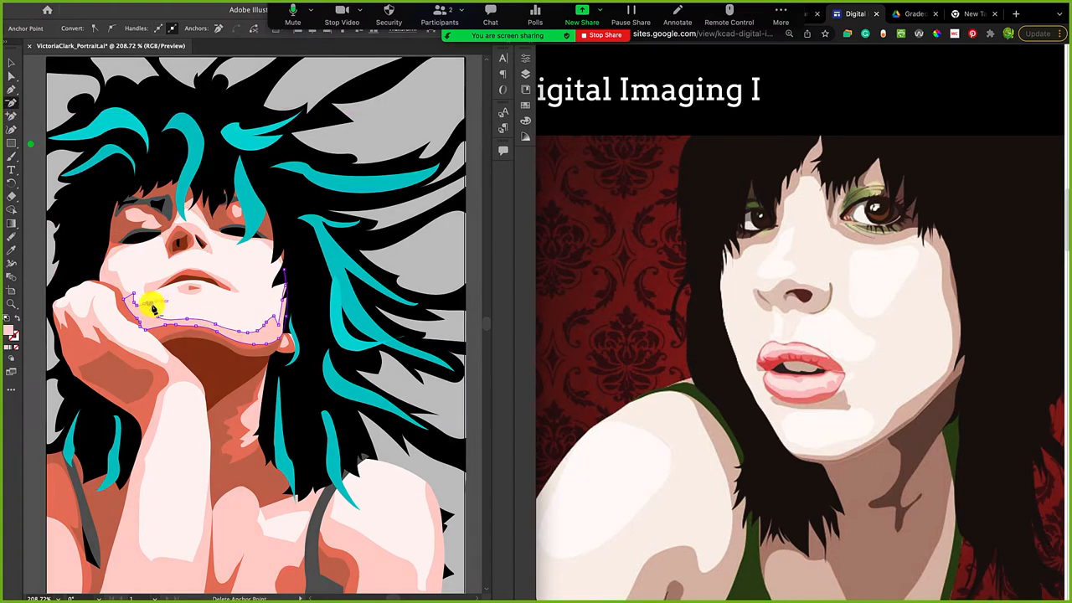
left_click(155, 306)
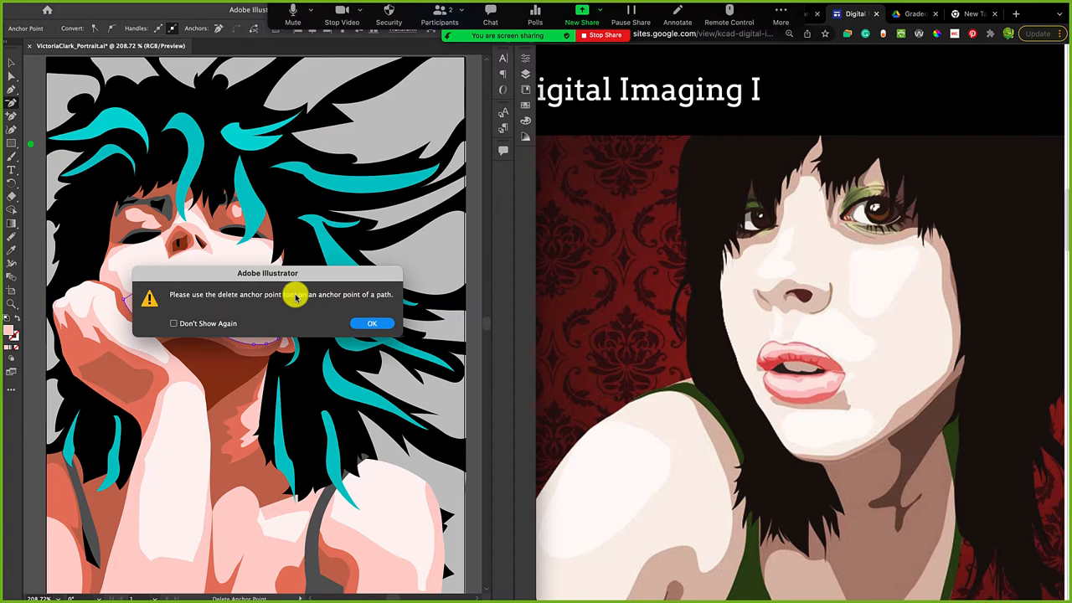
left_click(372, 323)
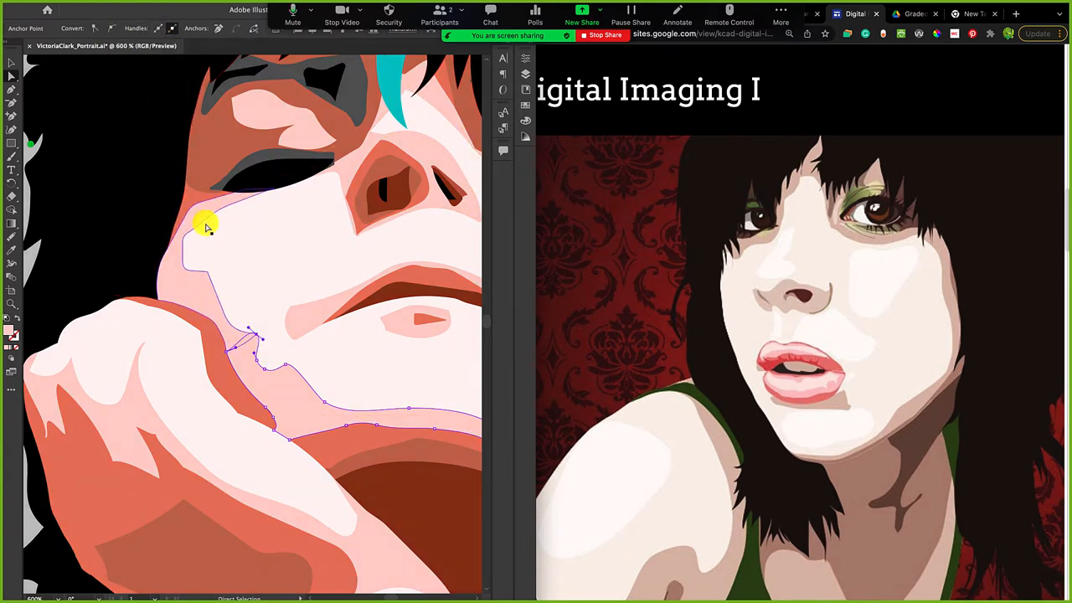
Move and delete anchor points at the chin-hand corner into a simpler curve
left_click_drag(208, 227, 258, 339)
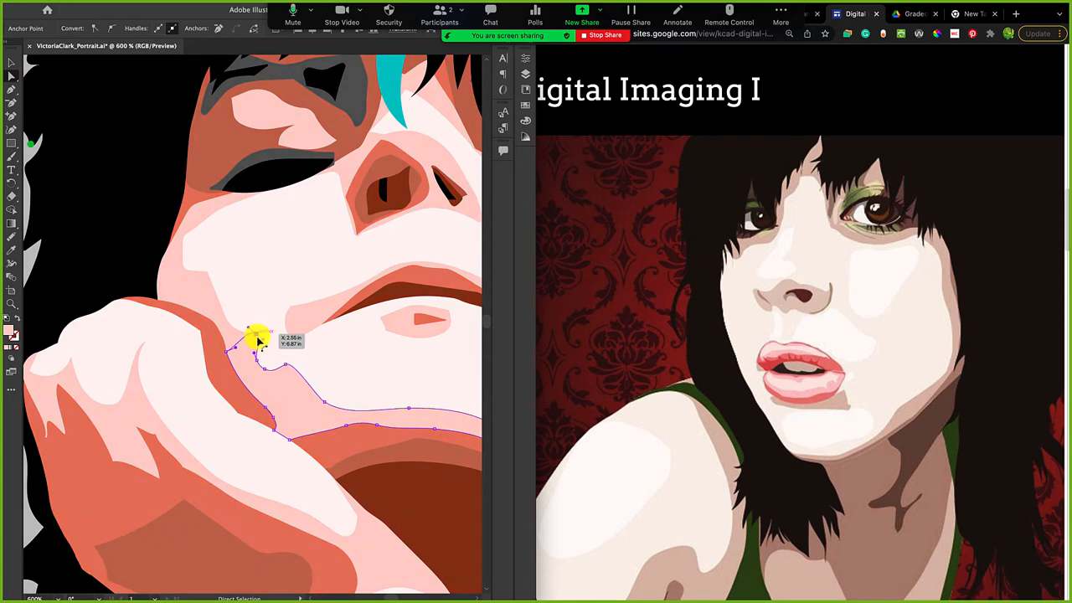
left_click_drag(258, 339, 268, 364)
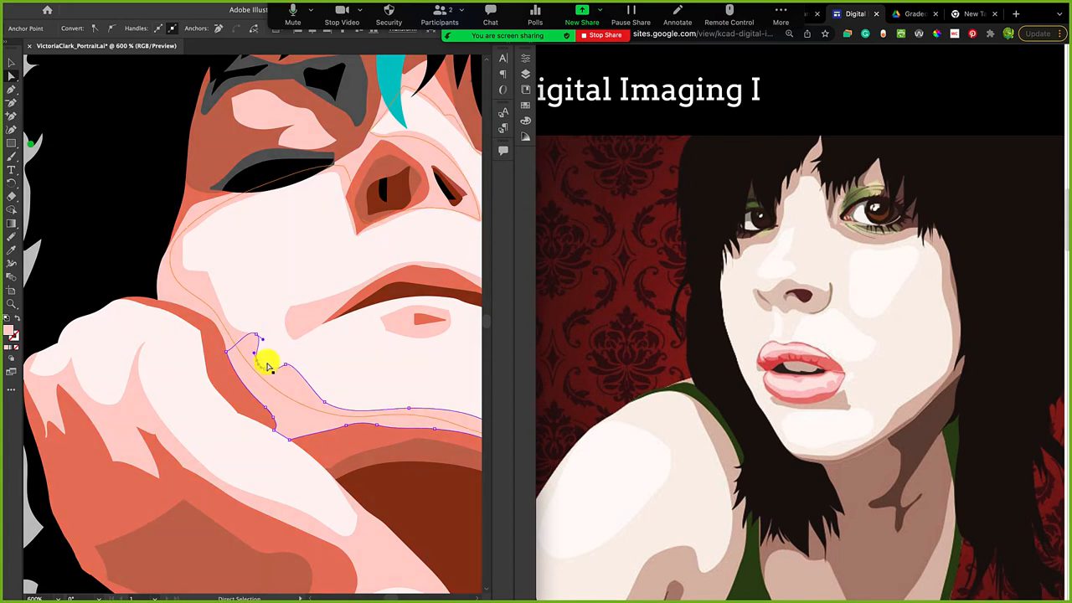
left_click(268, 368)
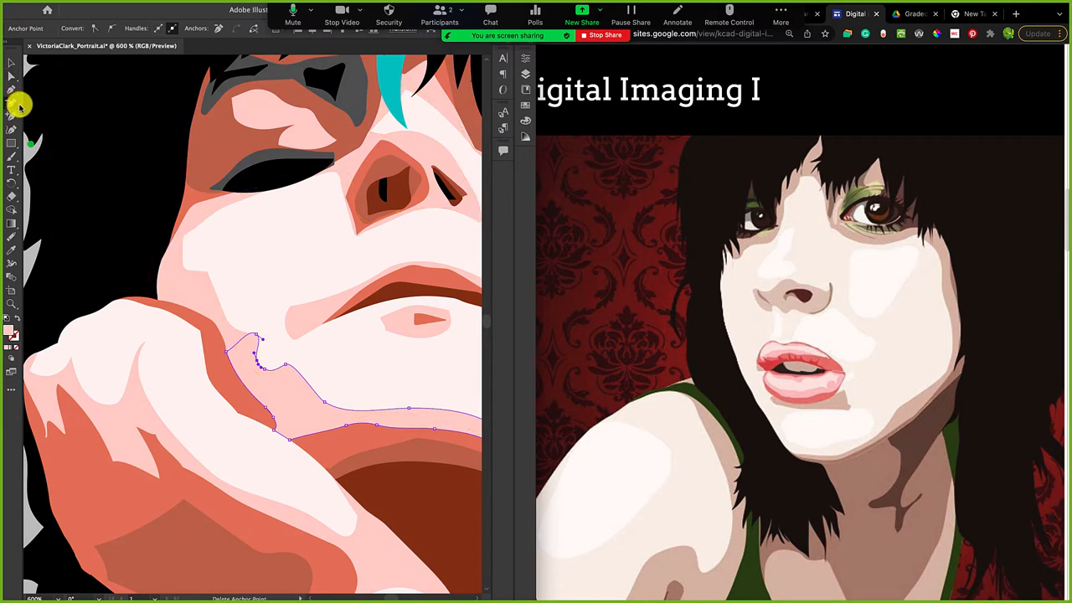
left_click(264, 372)
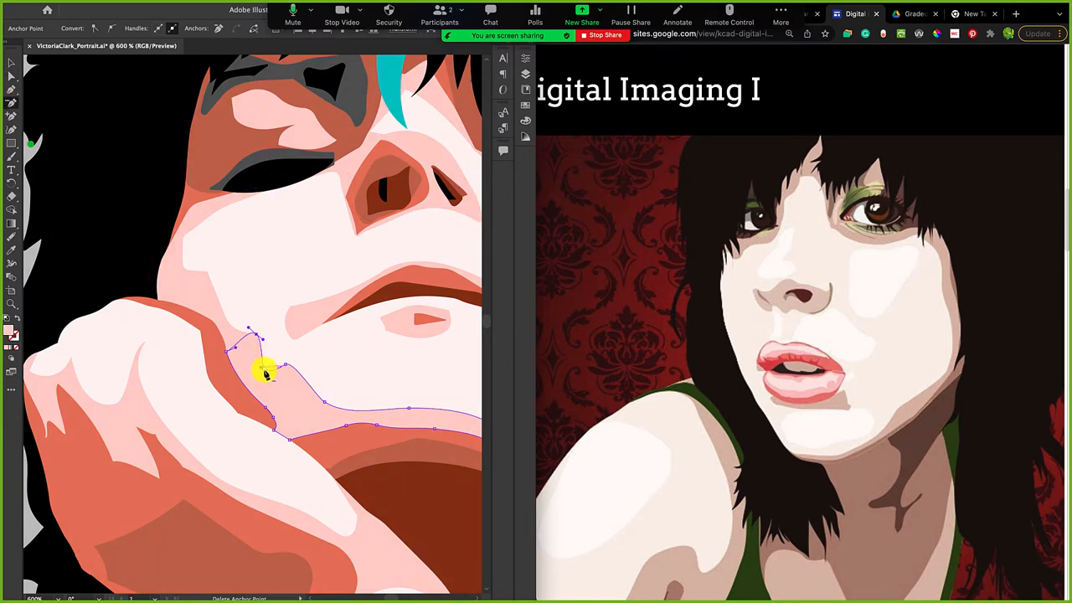
left_click_drag(263, 373, 331, 402)
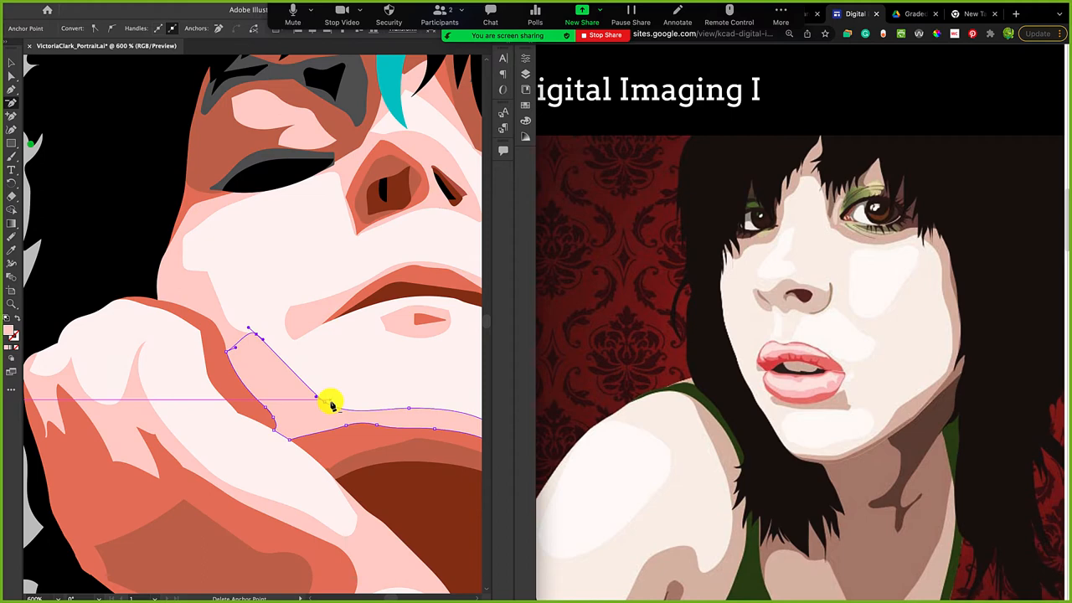
left_click(331, 402)
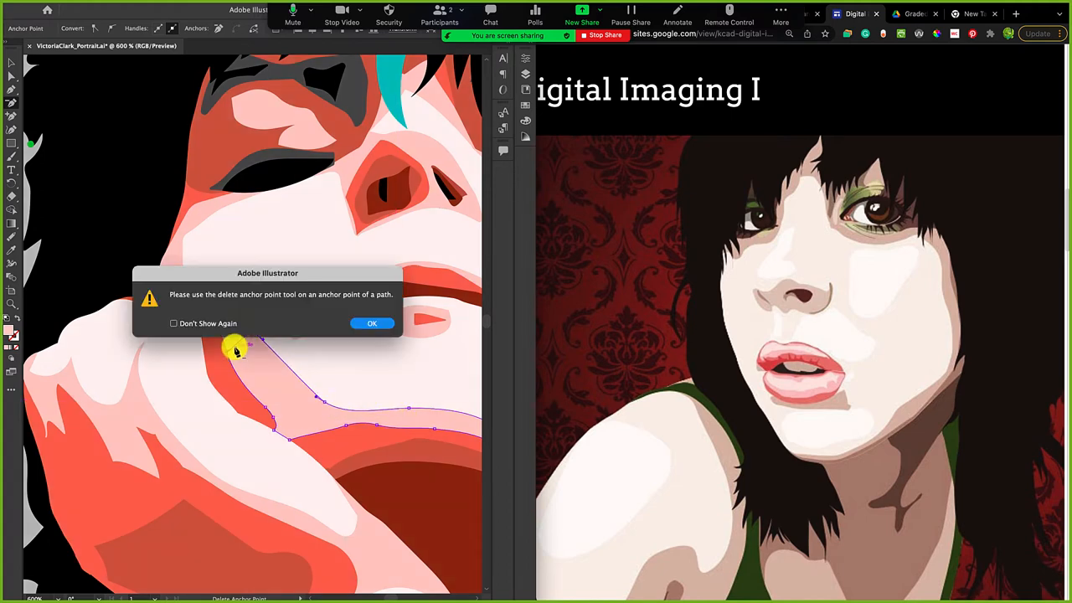
left_click(371, 323)
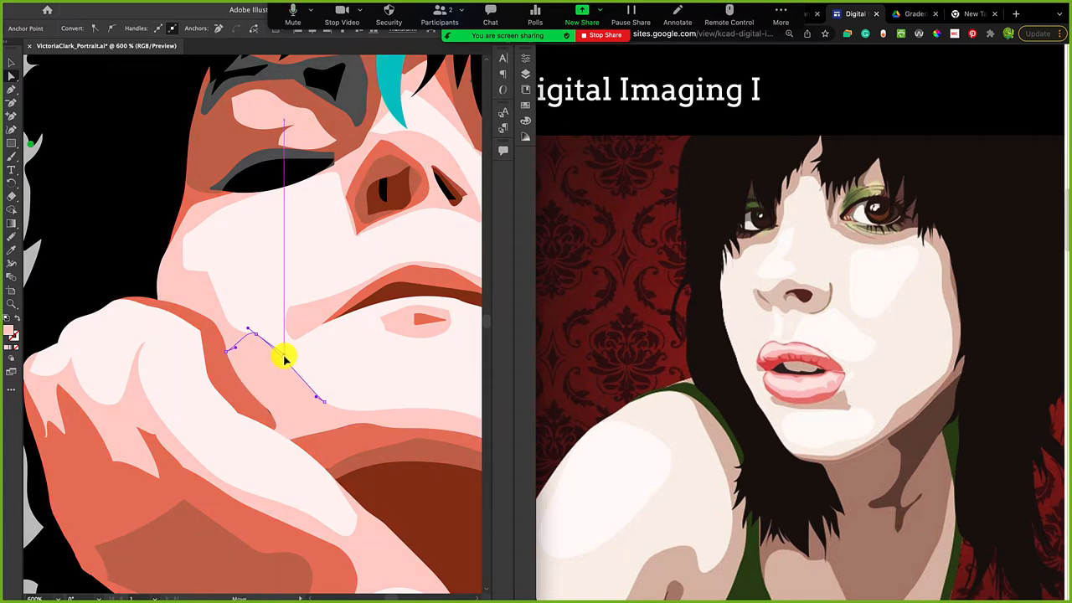
left_click_drag(284, 356, 251, 340)
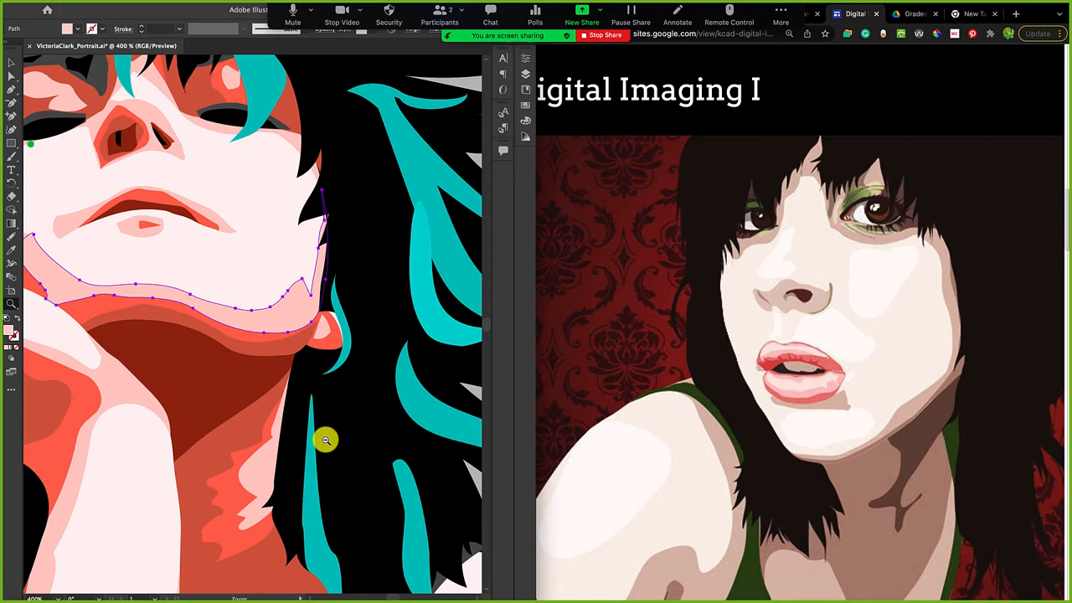
Zoom out to 300% and marquee-select the pale jaw highlight shape
scroll("down", 3)
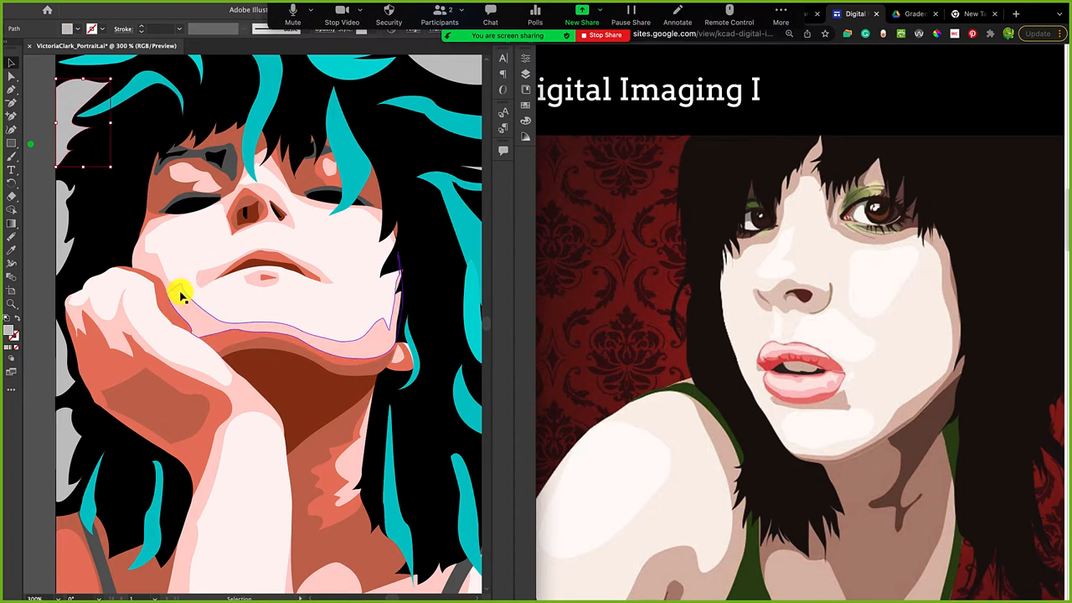
left_click_drag(184, 297, 146, 255)
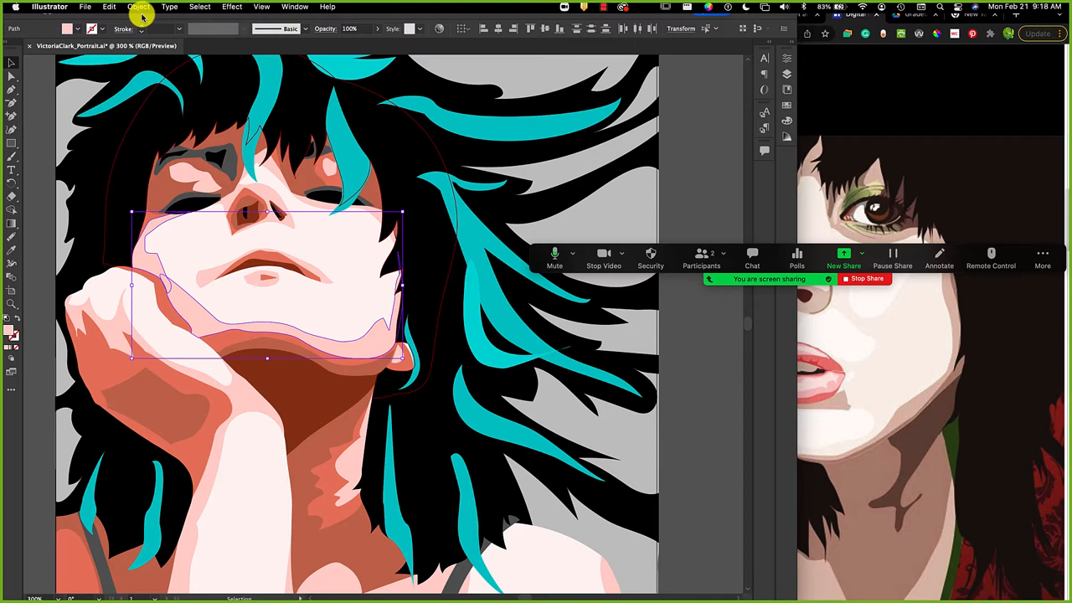
Apply Object > Compound Path options to the pale lower-face skin shape
left_click(139, 7)
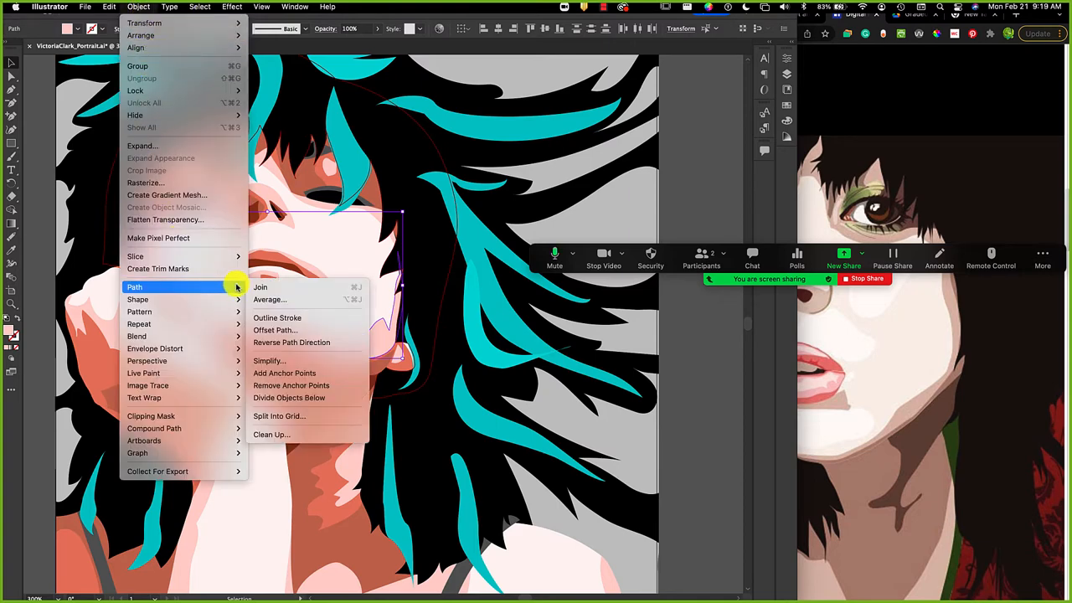
mouse_move(264, 287)
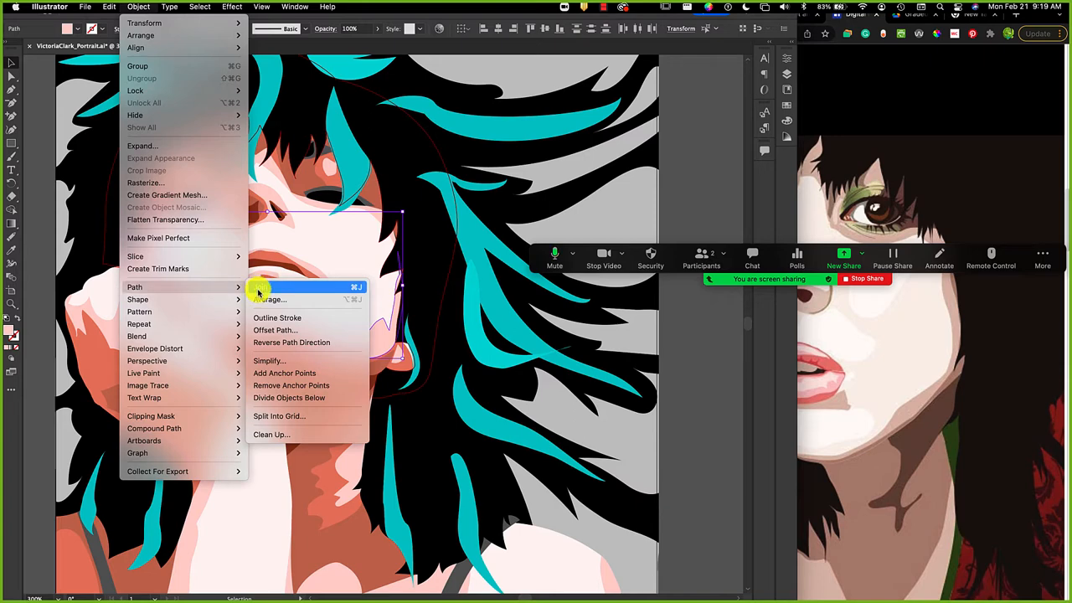
mouse_move(261, 290)
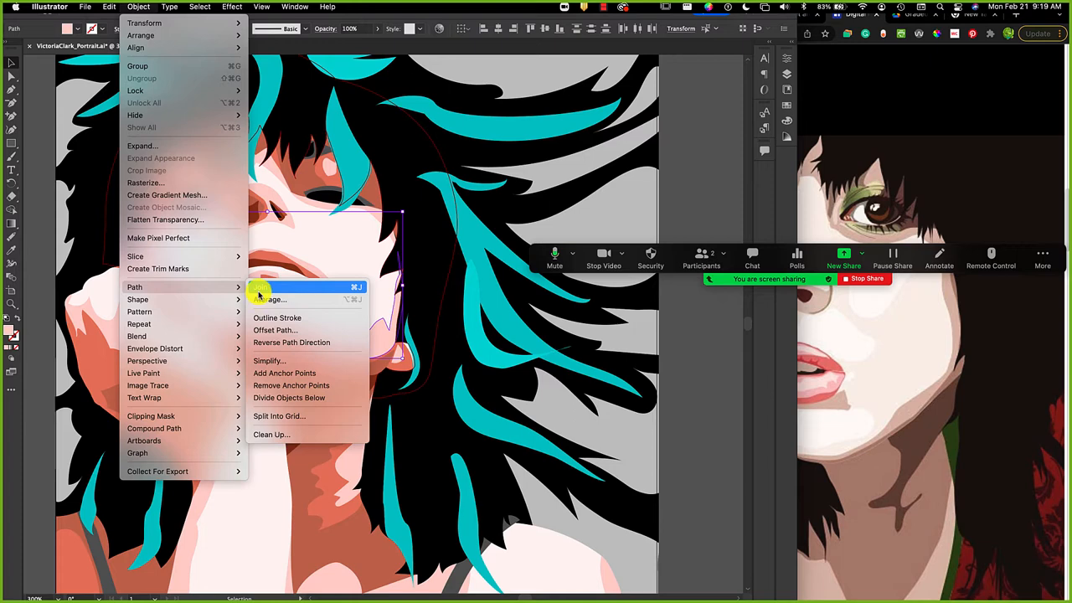
mouse_move(319, 361)
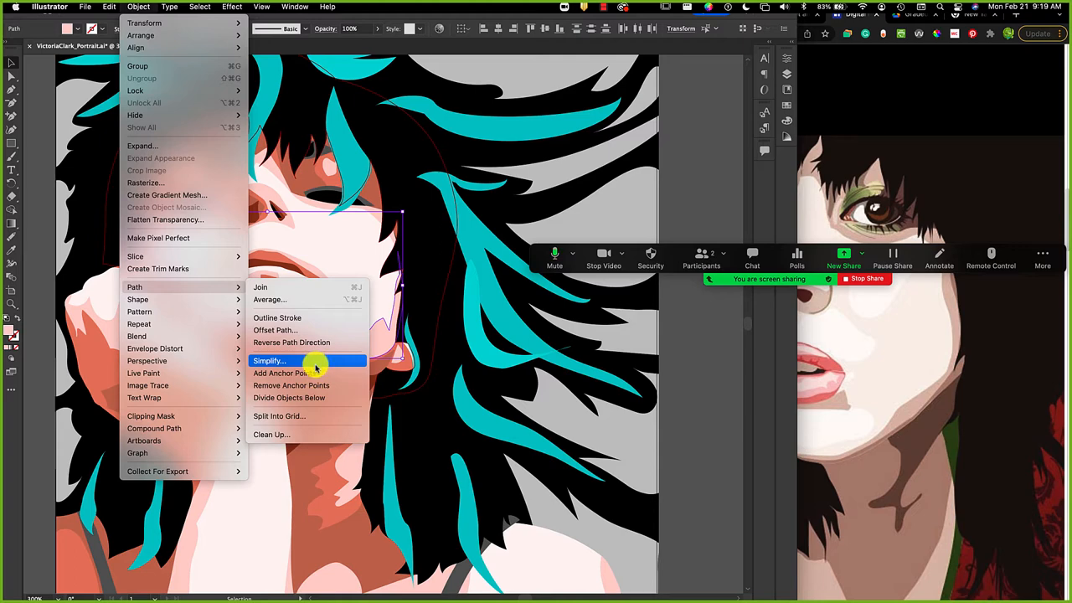
mouse_move(311, 385)
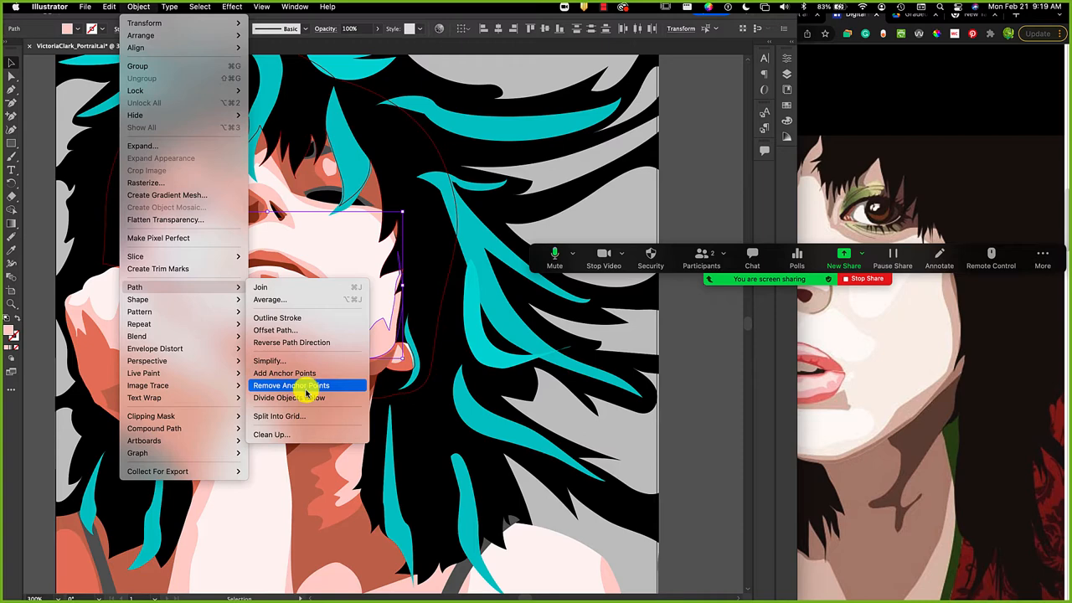
mouse_move(154, 427)
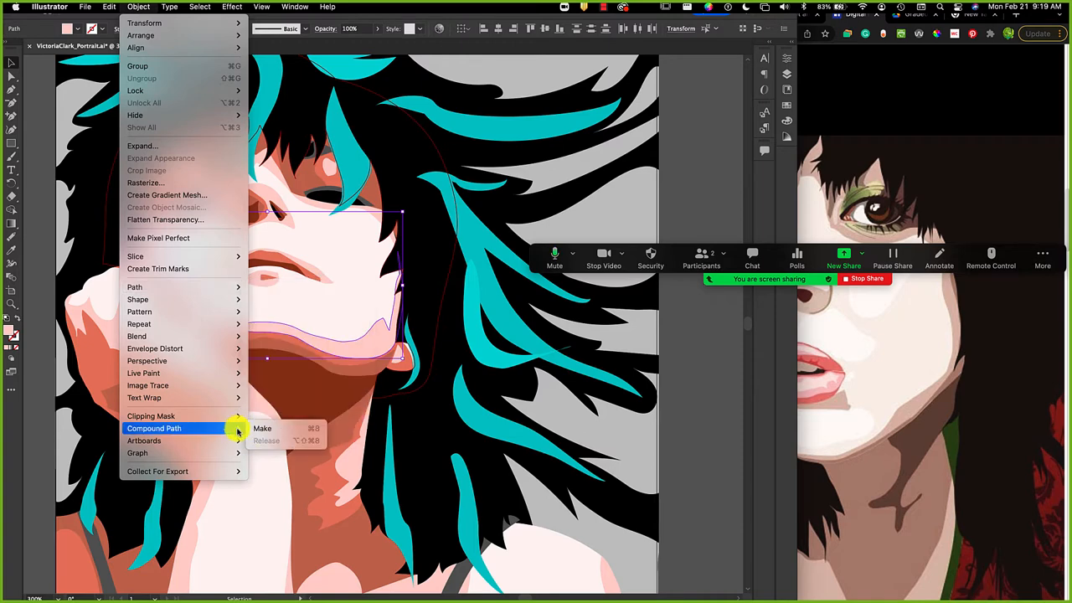
left_click(262, 428)
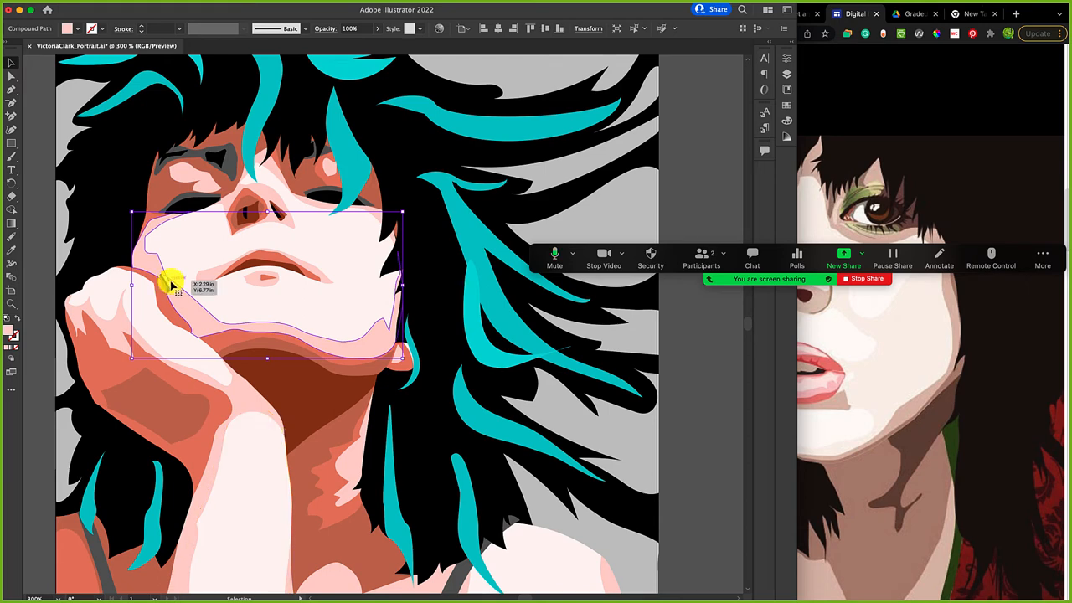
At 800%, move chin-edge anchor points and handles to close the dark sliver beside the hand
left_click(12, 75)
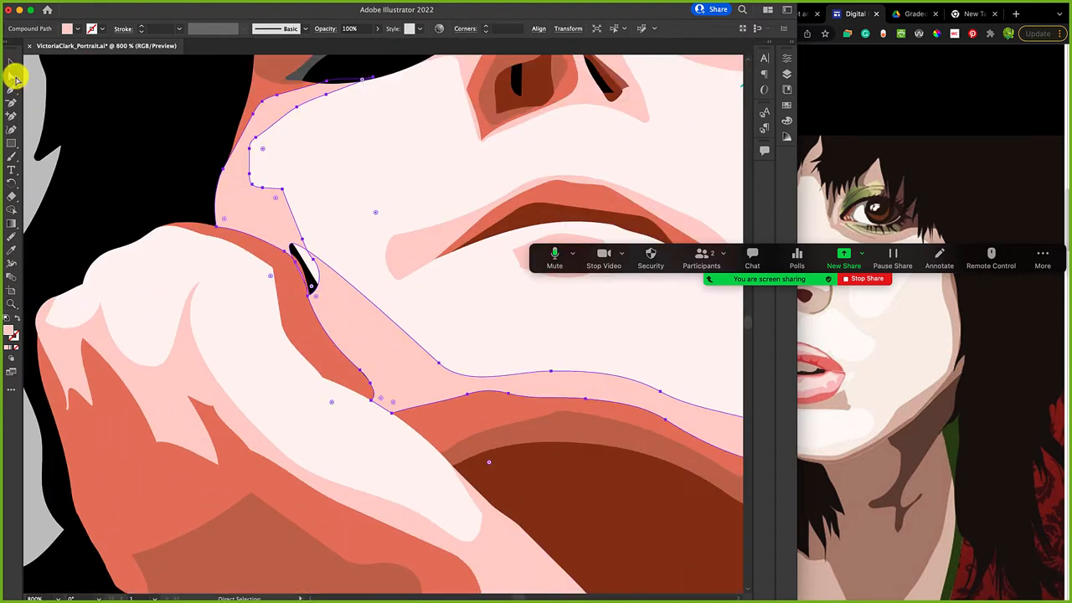
left_click_drag(310, 287, 304, 260)
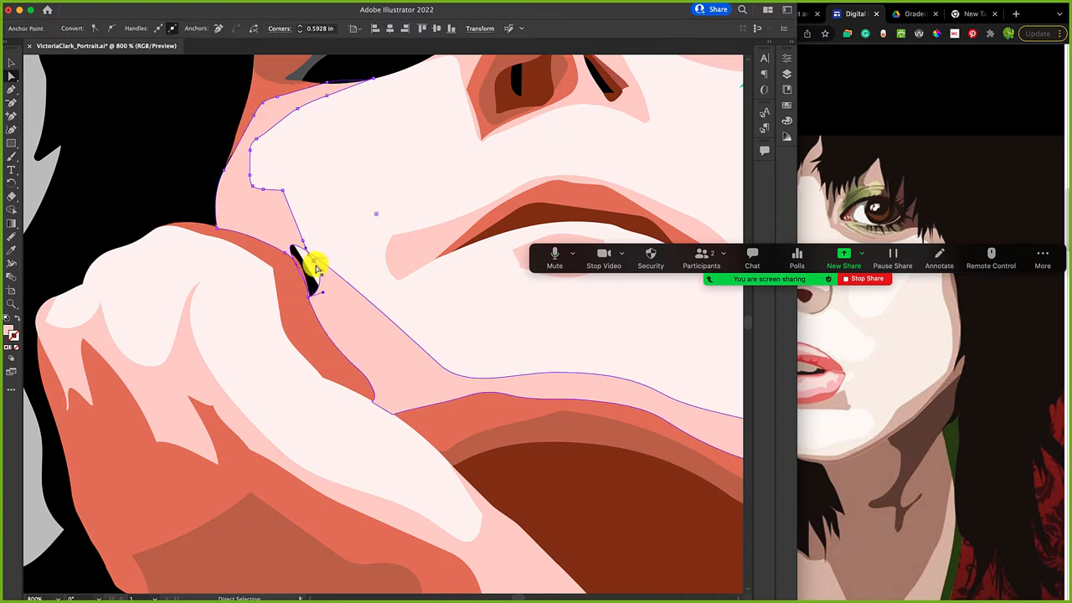
left_click_drag(314, 264, 280, 239)
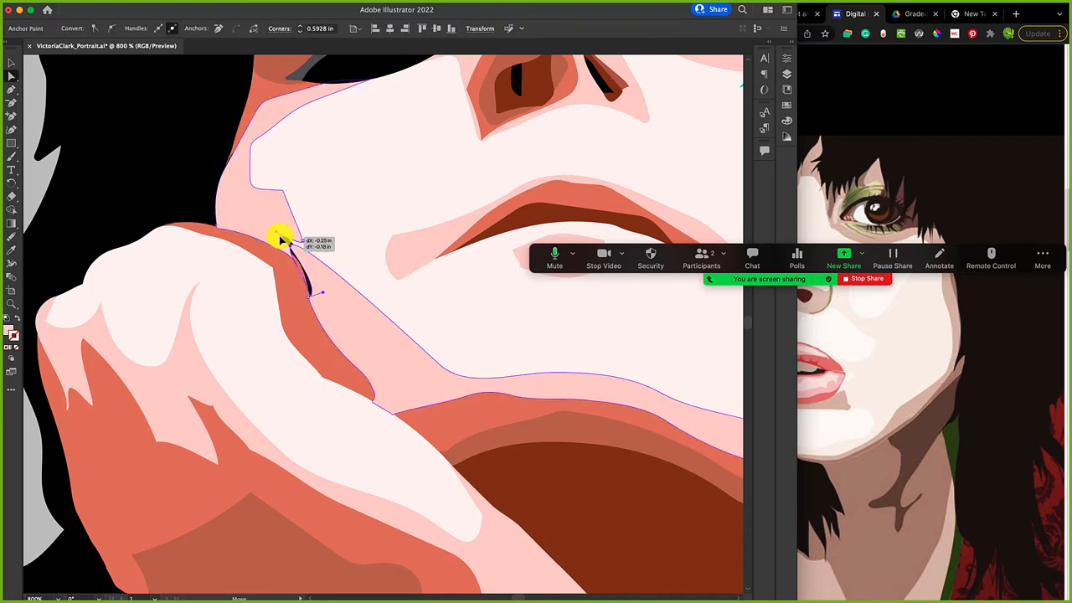
left_click_drag(281, 236, 274, 231)
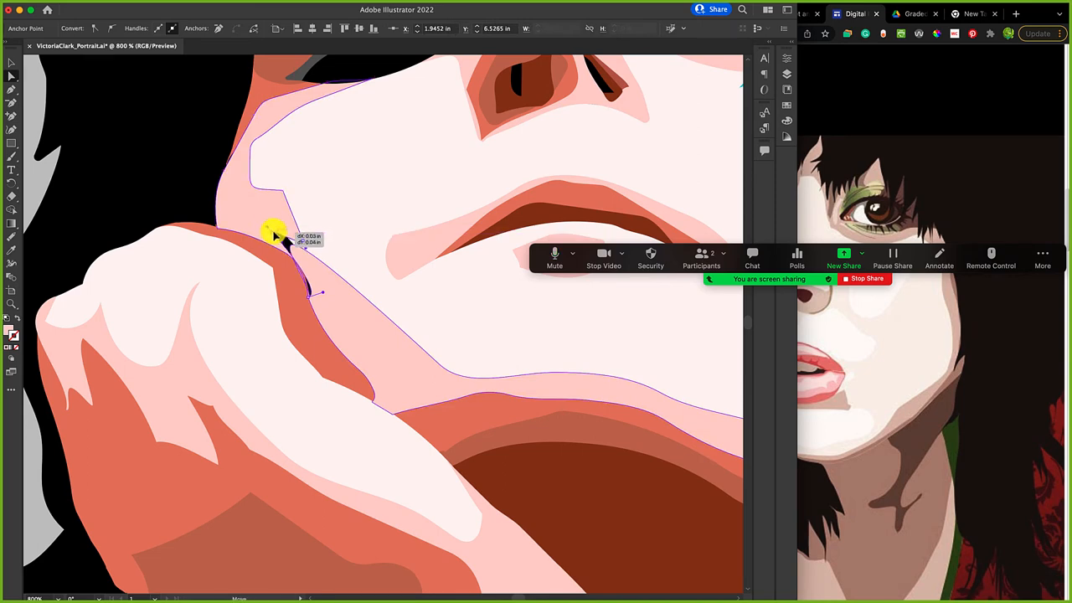
left_click_drag(276, 233, 323, 293)
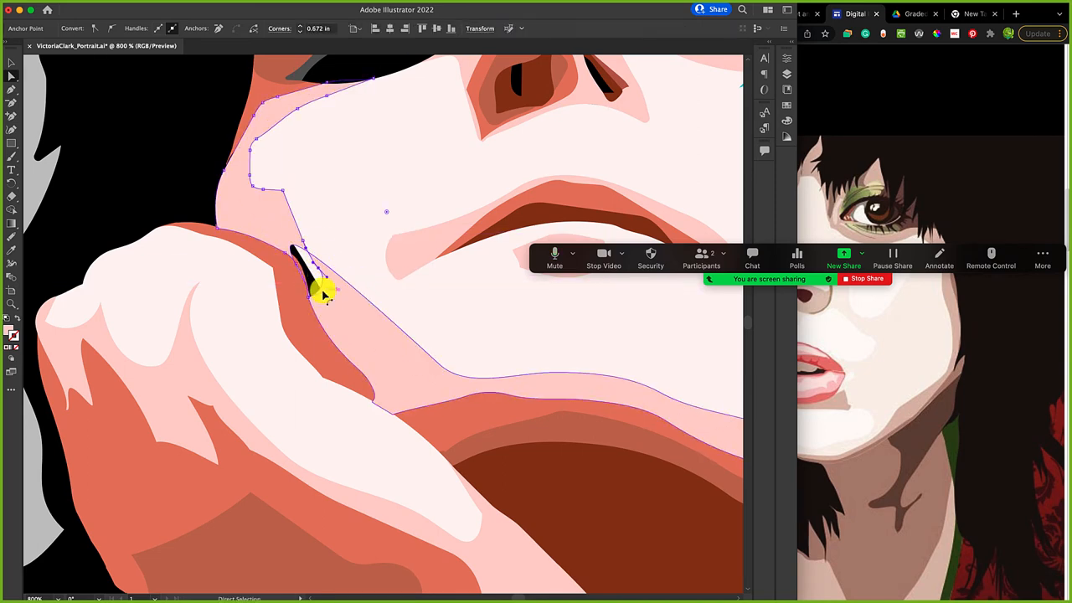
left_click_drag(323, 293, 310, 282)
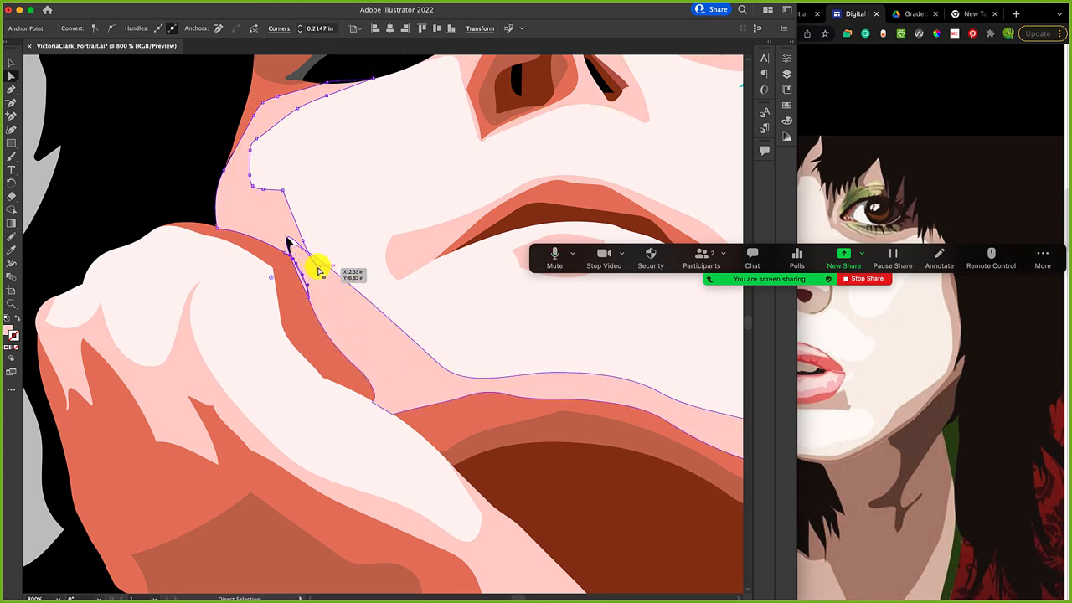
left_click_drag(314, 268, 251, 180)
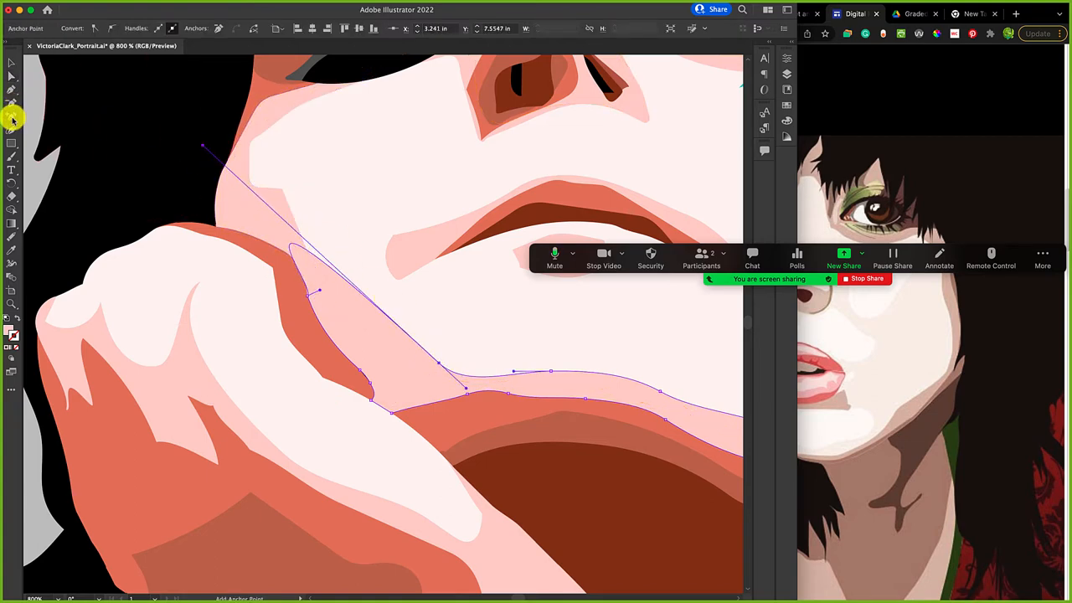
left_click(320, 257)
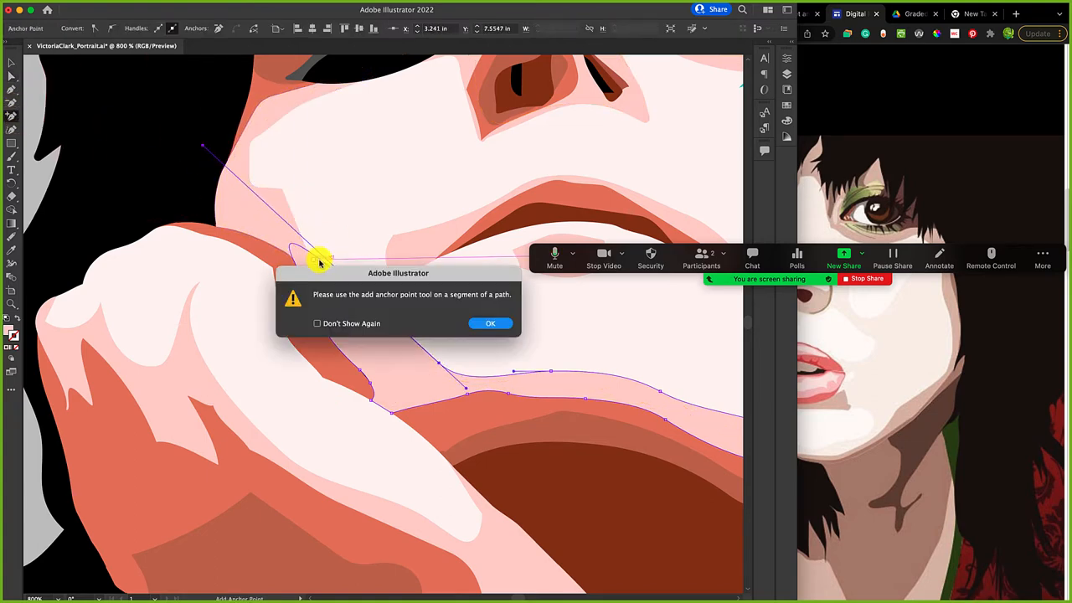
left_click(490, 323)
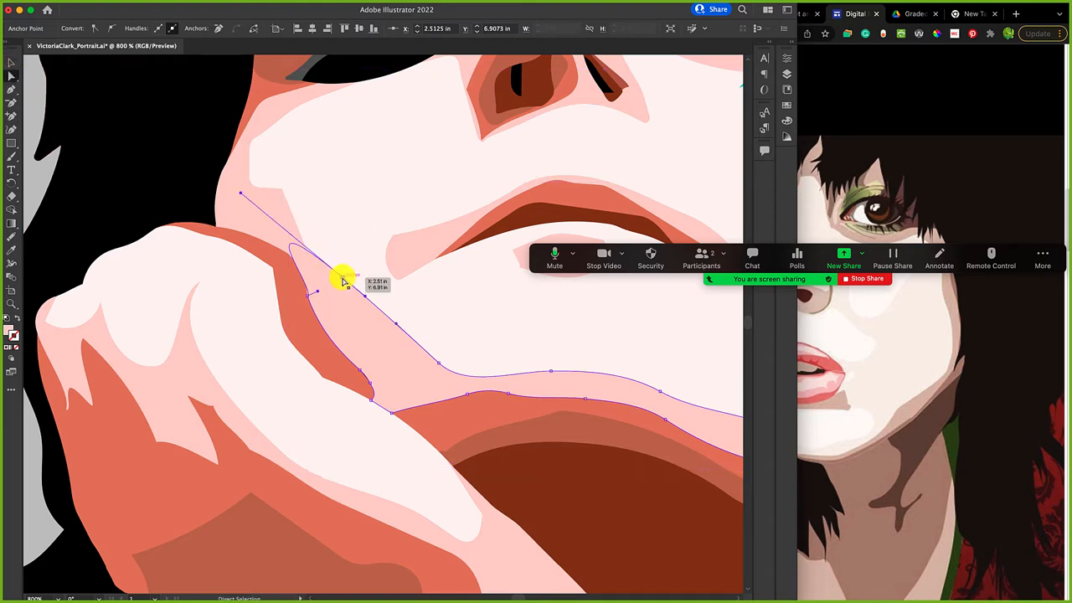
left_click_drag(344, 280, 231, 199)
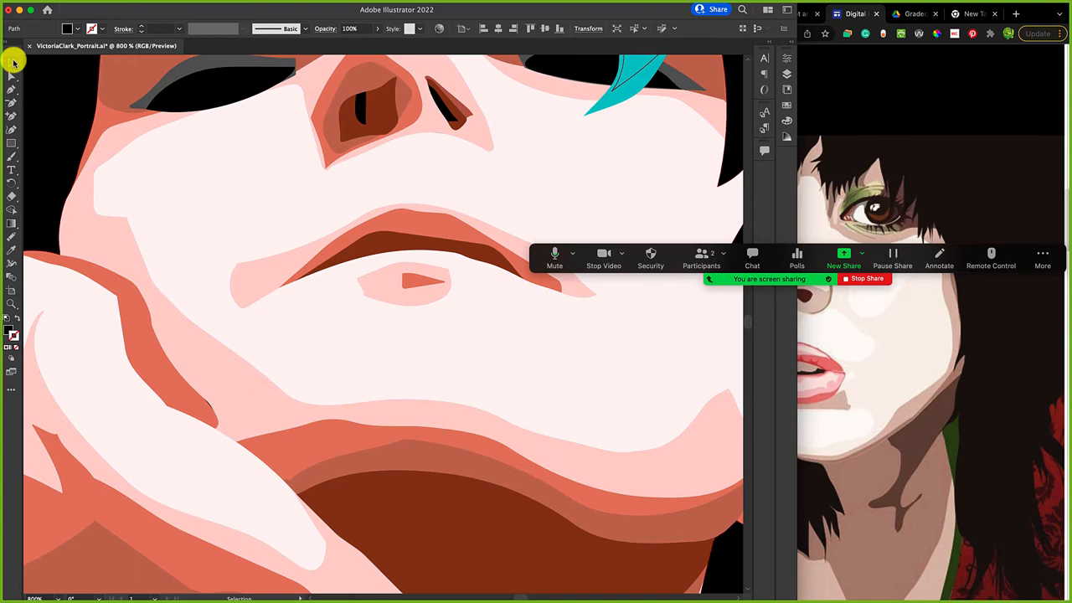
Select the hand and wrist highlight's points and apply Object > Path > Simplify
left_click(402, 281)
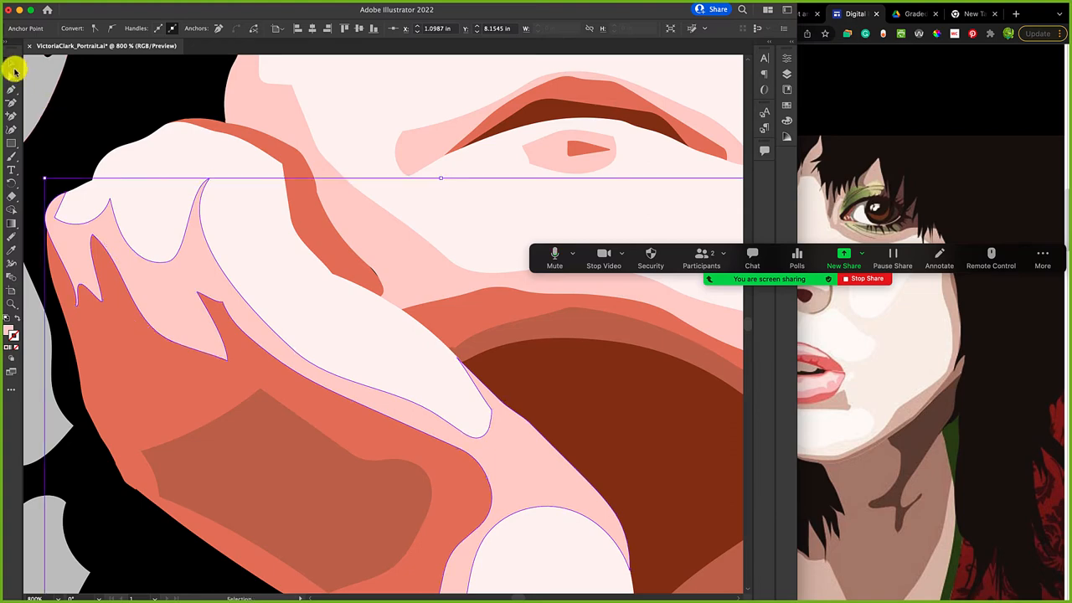
left_click(12, 63)
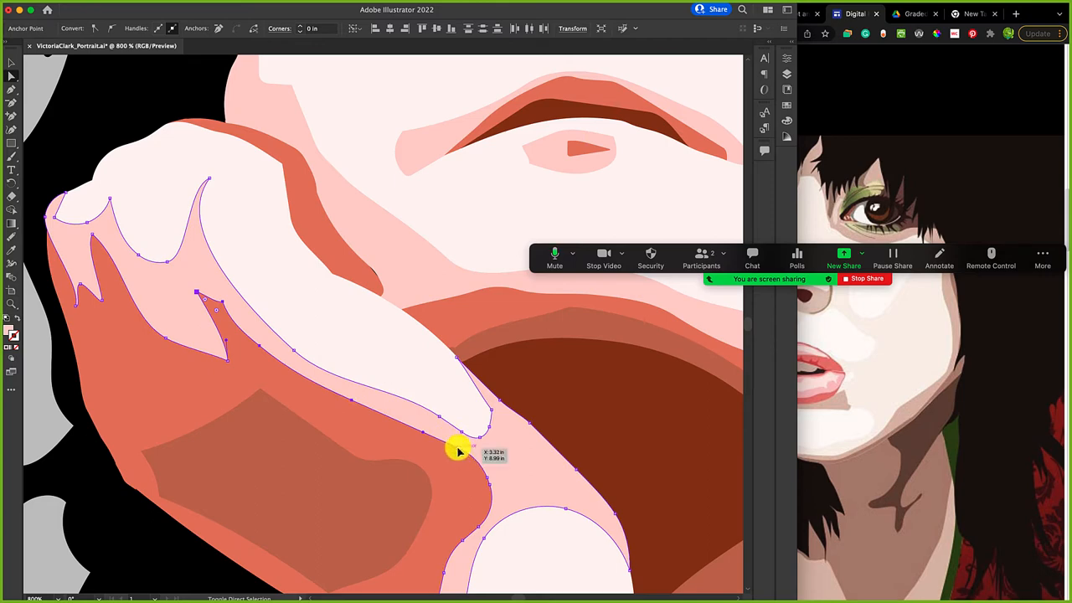
left_click_drag(459, 451, 490, 487)
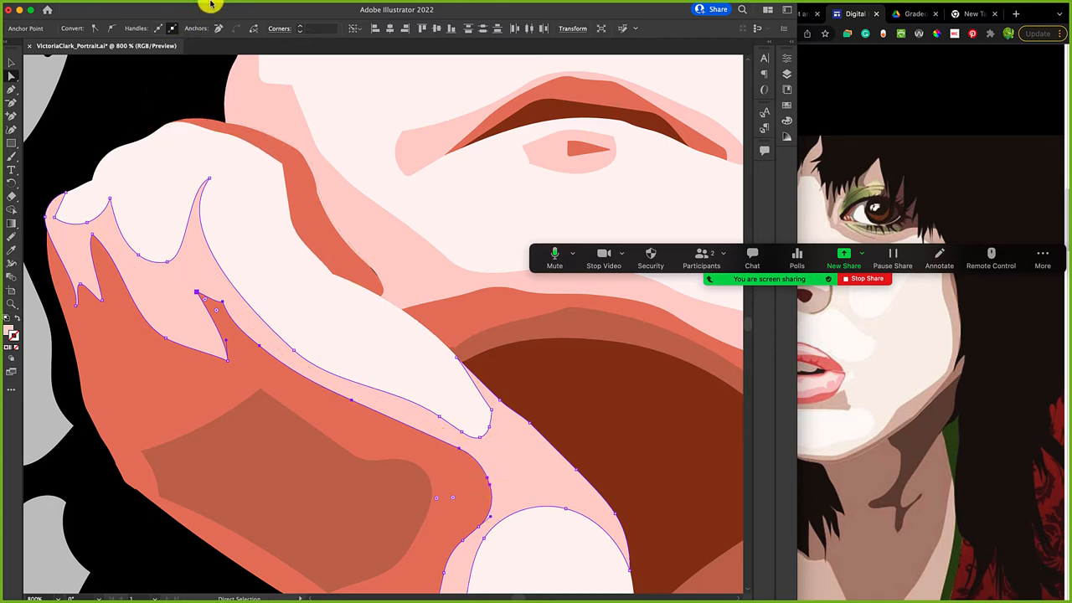
left_click(139, 7)
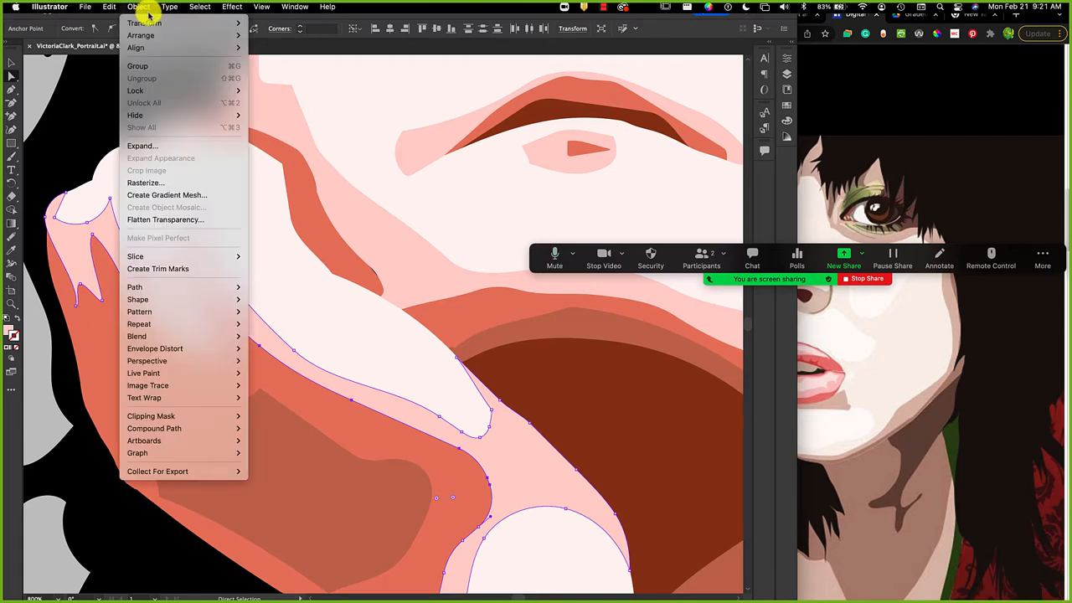
mouse_move(212, 406)
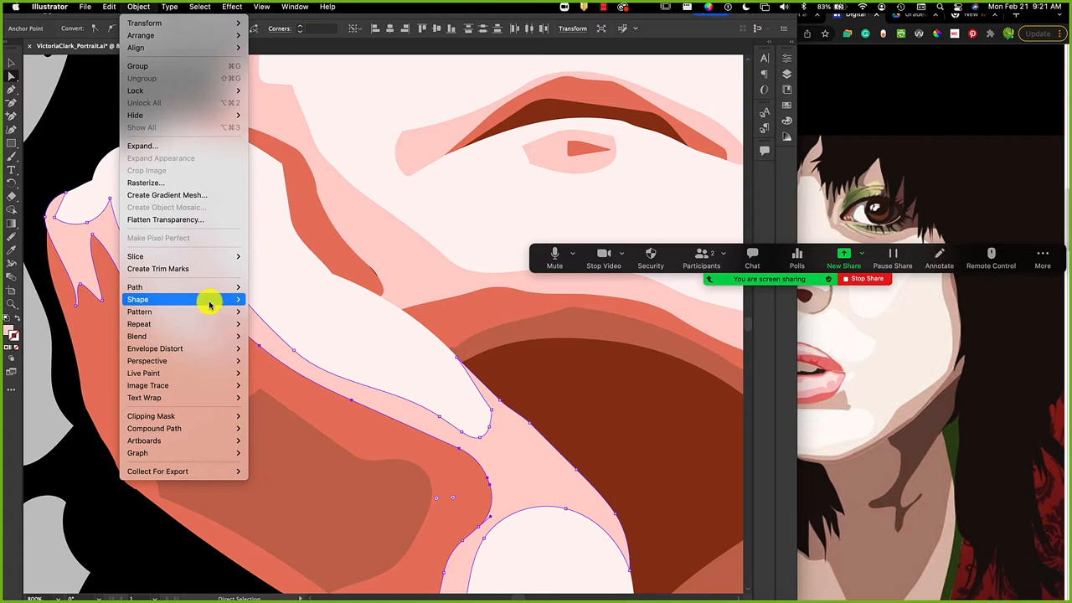
mouse_move(134, 286)
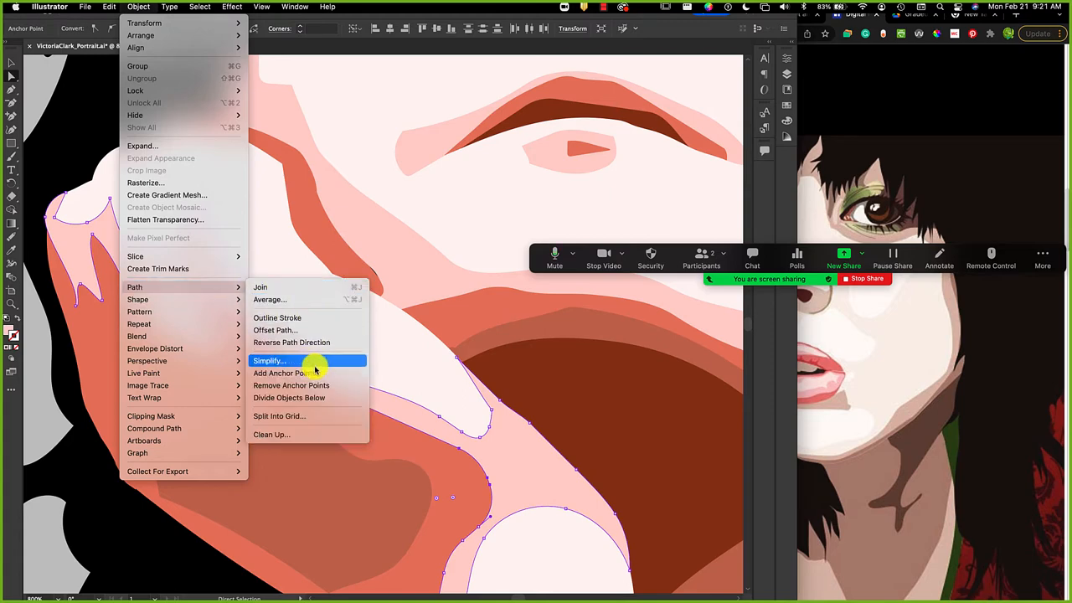
mouse_move(320, 366)
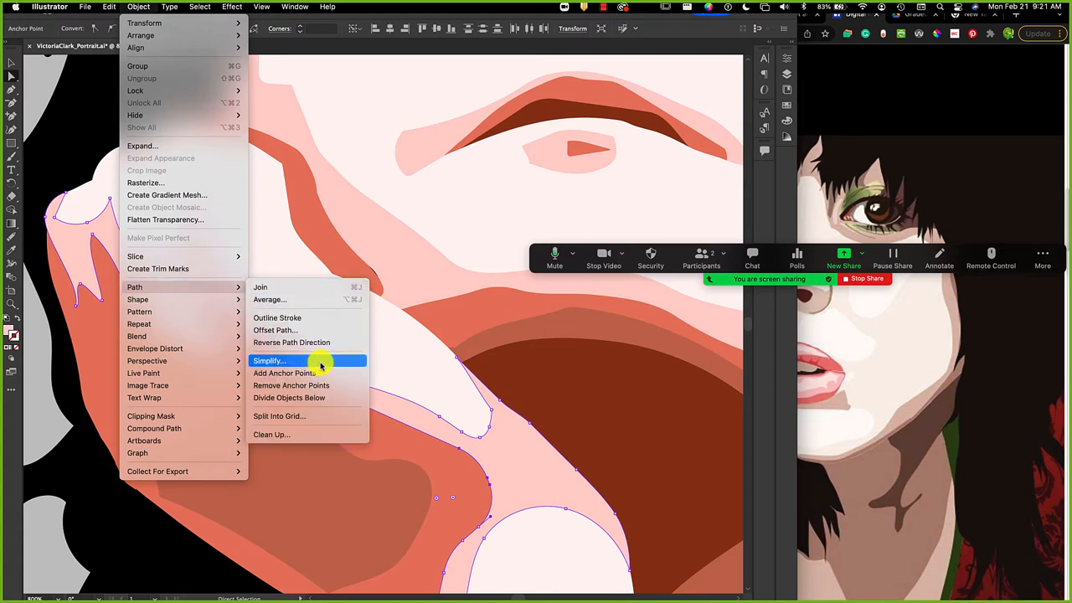
left_click(268, 360)
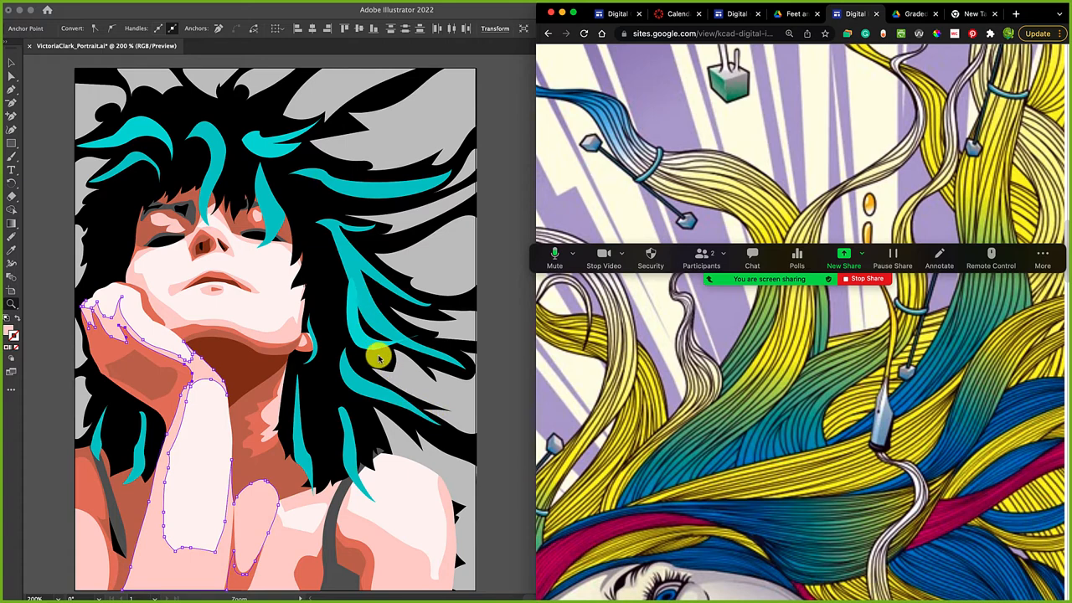
mouse_move(439, 434)
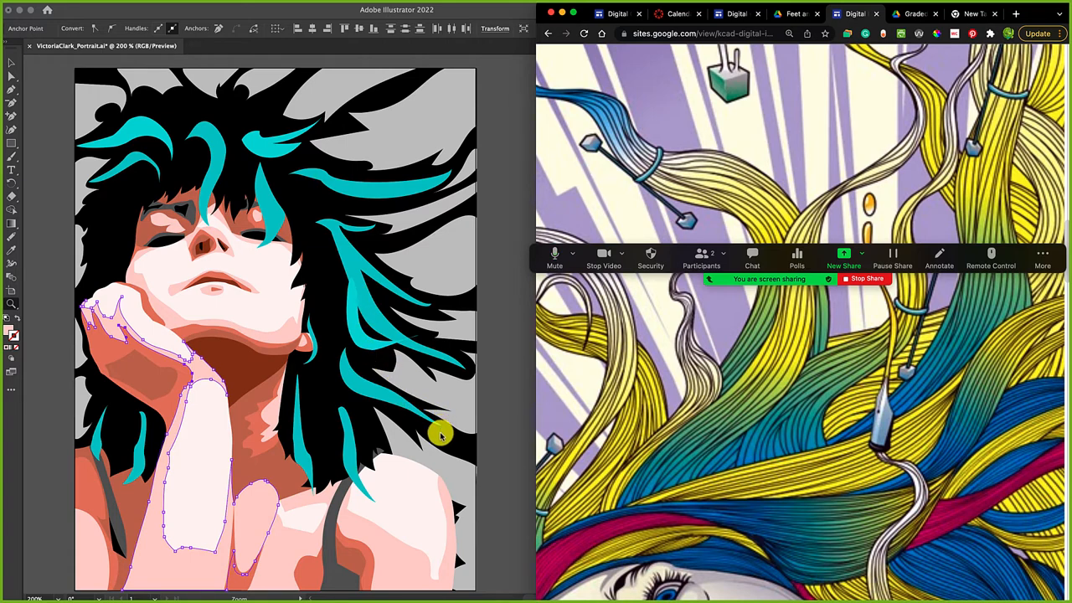
mouse_move(440, 417)
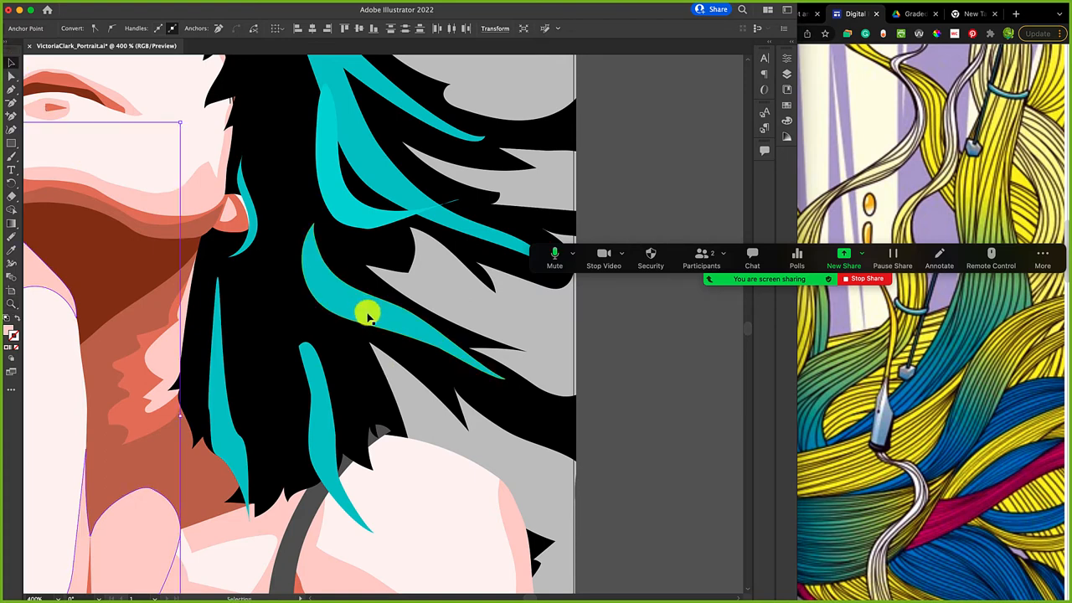
Select a teal hair streak on the right side of the hair
left_click(356, 314)
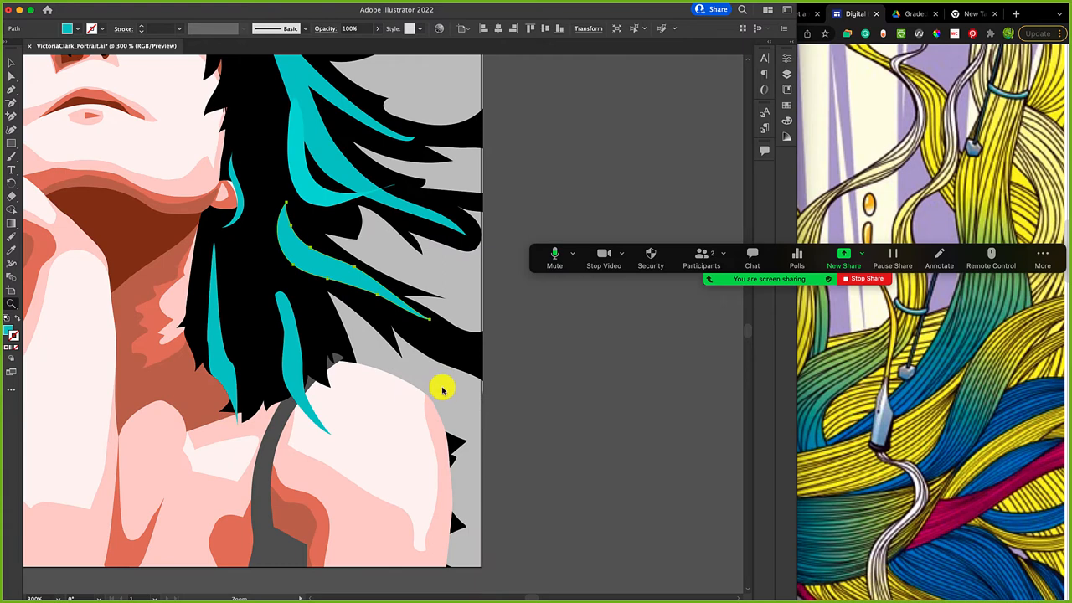
mouse_move(446, 382)
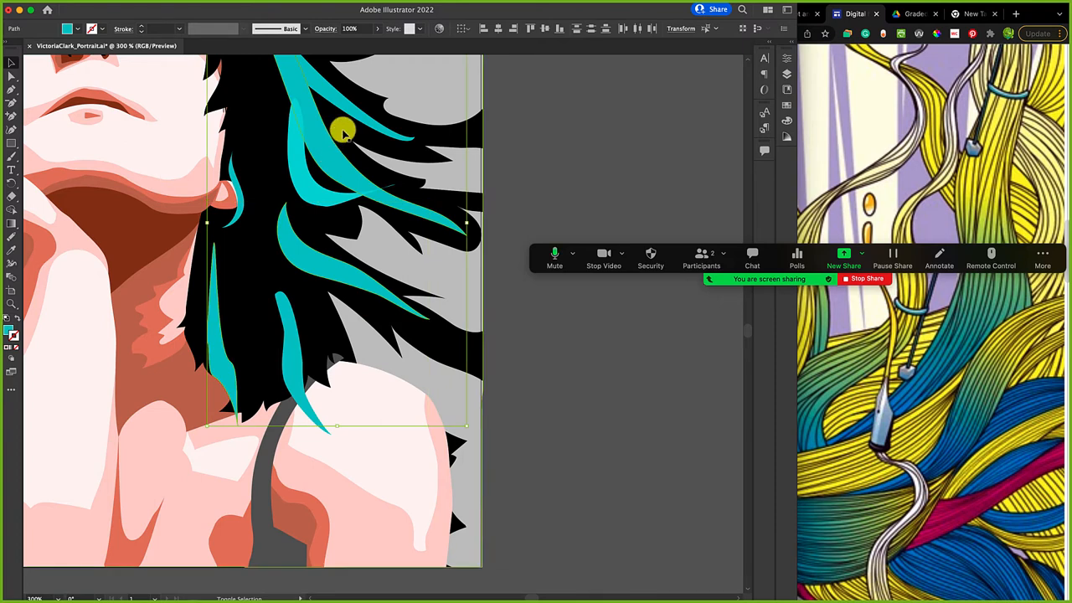
mouse_move(405, 325)
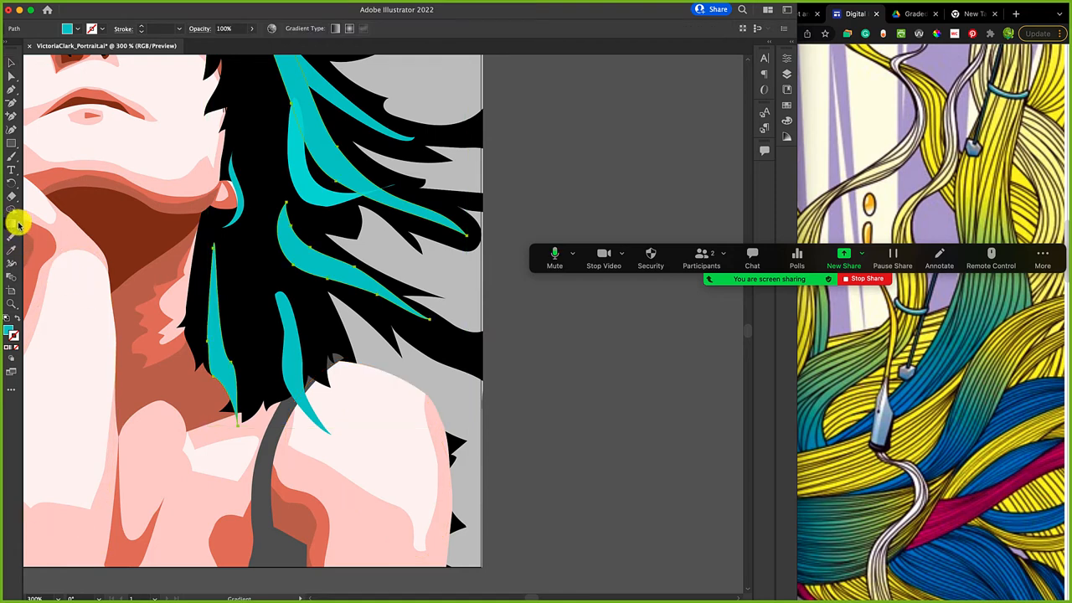
mouse_move(12, 224)
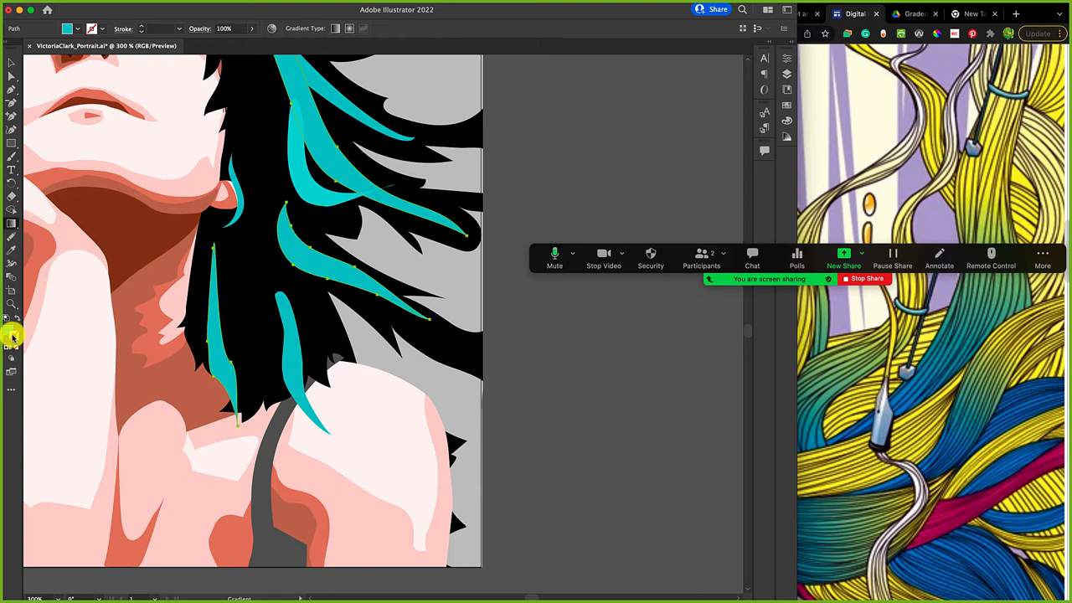
Fill the right-side streaks with a radial gradient, stretch it across the top streak, and edit a stop
left_click(13, 335)
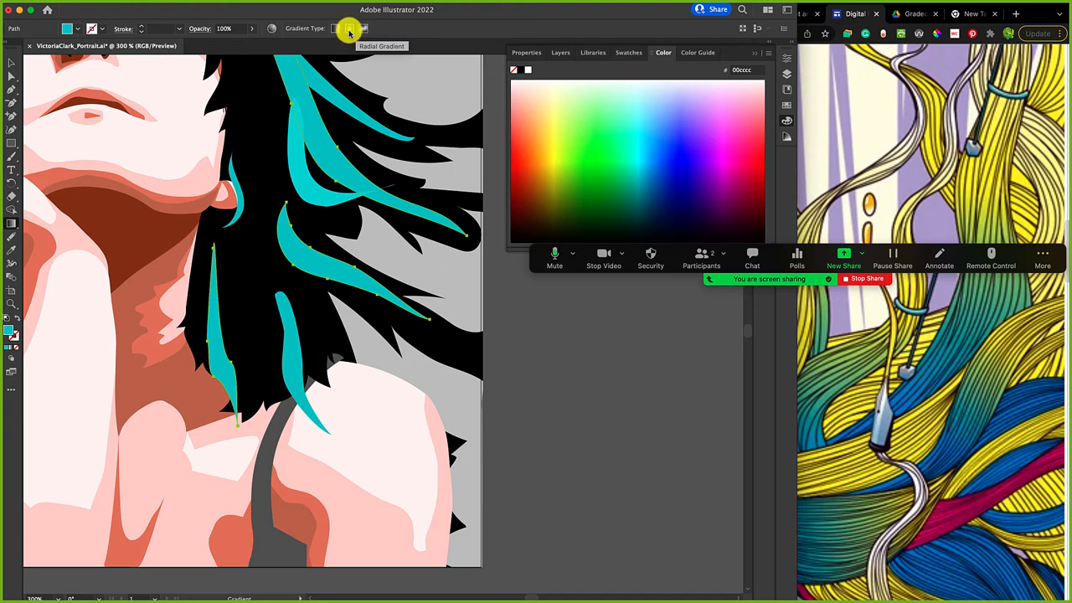
left_click(336, 27)
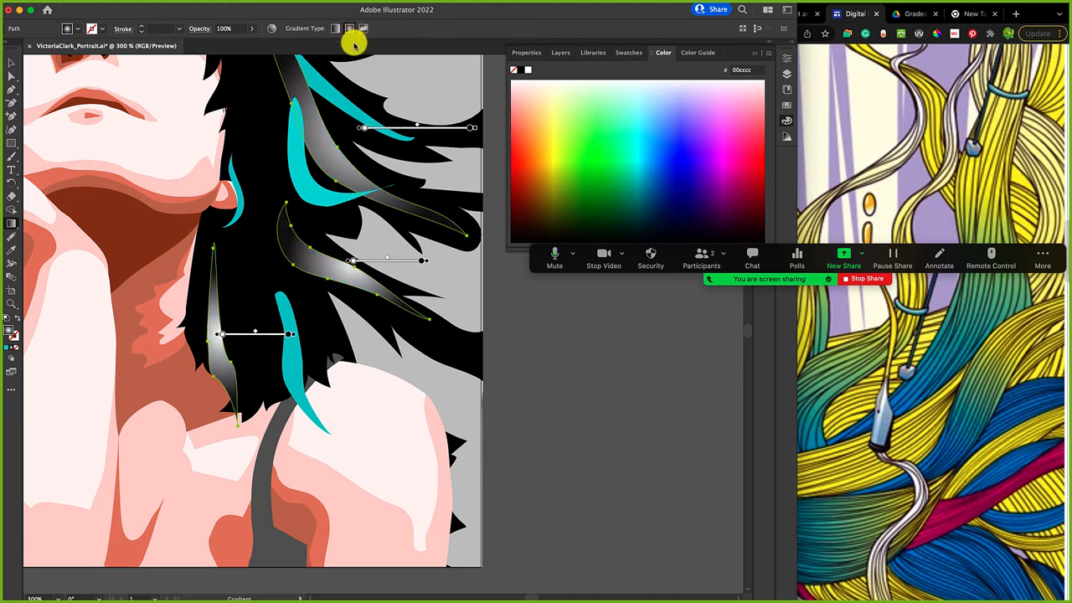
left_click(362, 274)
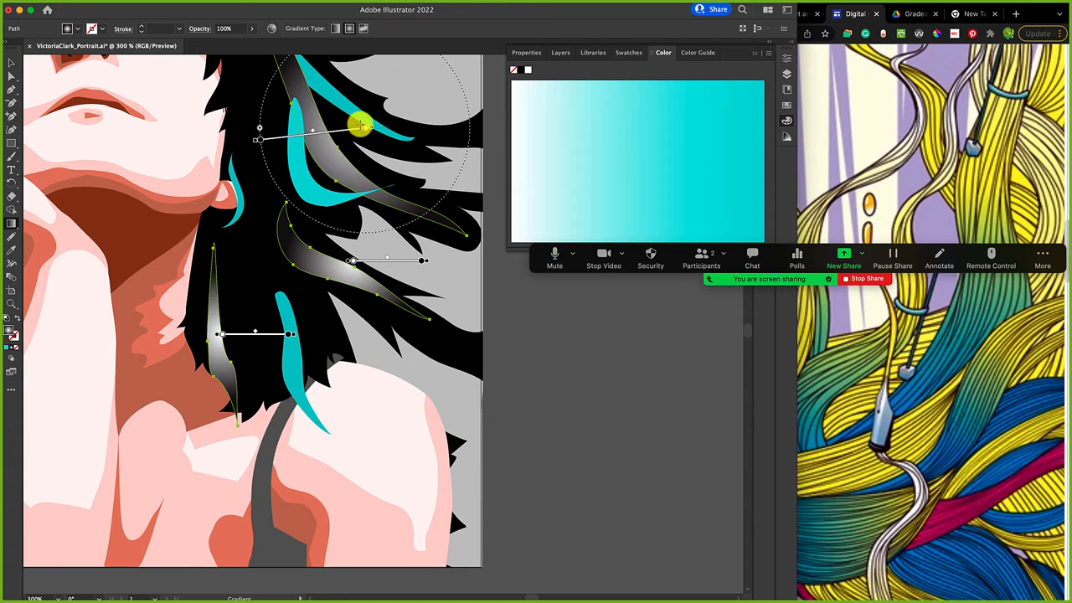
left_click_drag(360, 125, 258, 141)
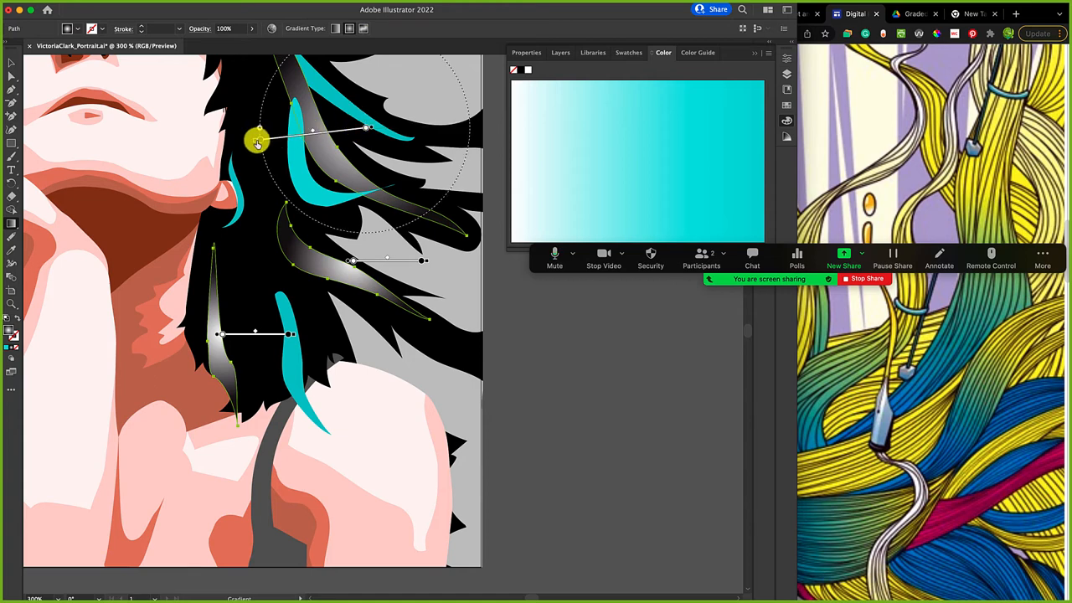
double_click(258, 138)
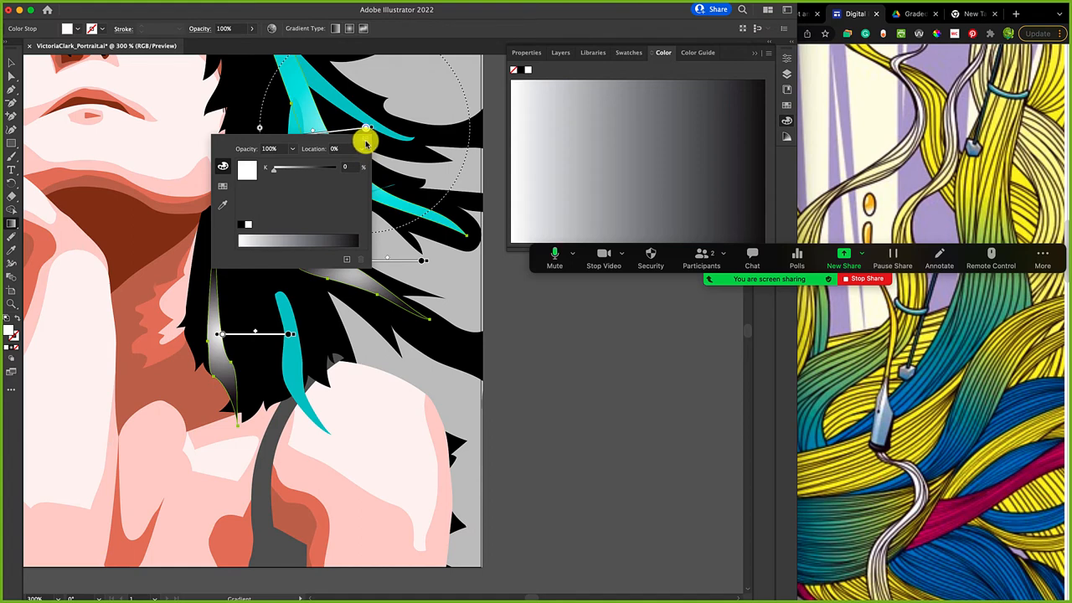
Set the gradient stop colour to dark blue using HSB mode
left_click(223, 166)
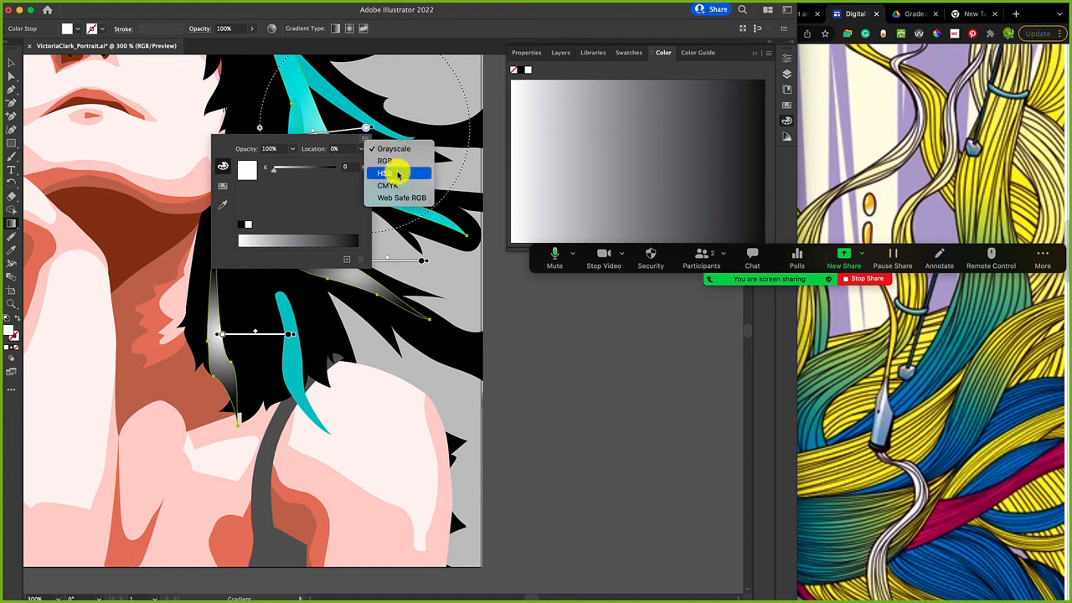
left_click(388, 173)
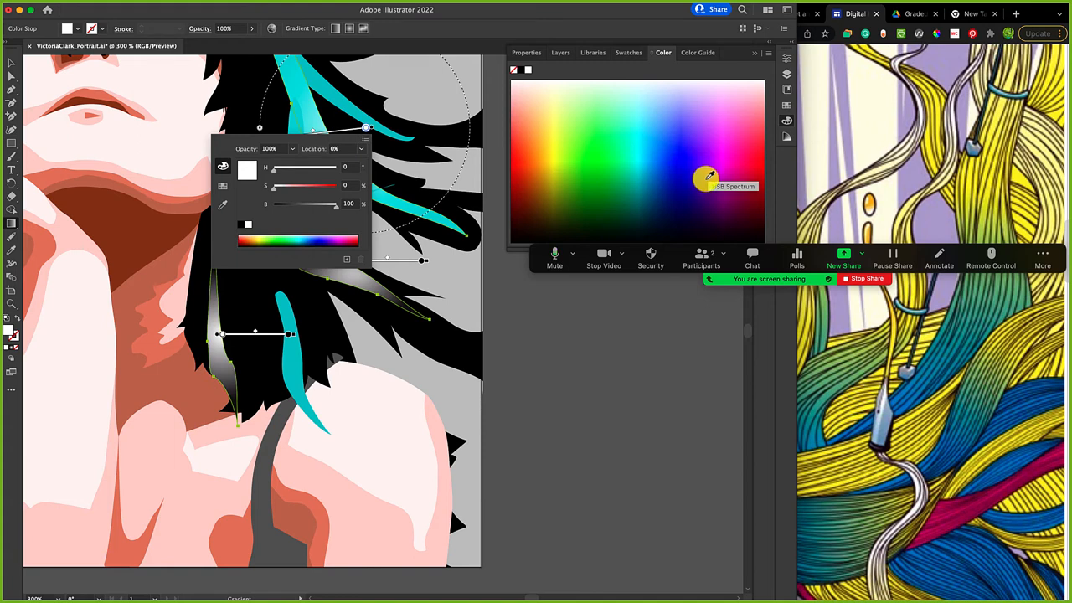
mouse_move(721, 163)
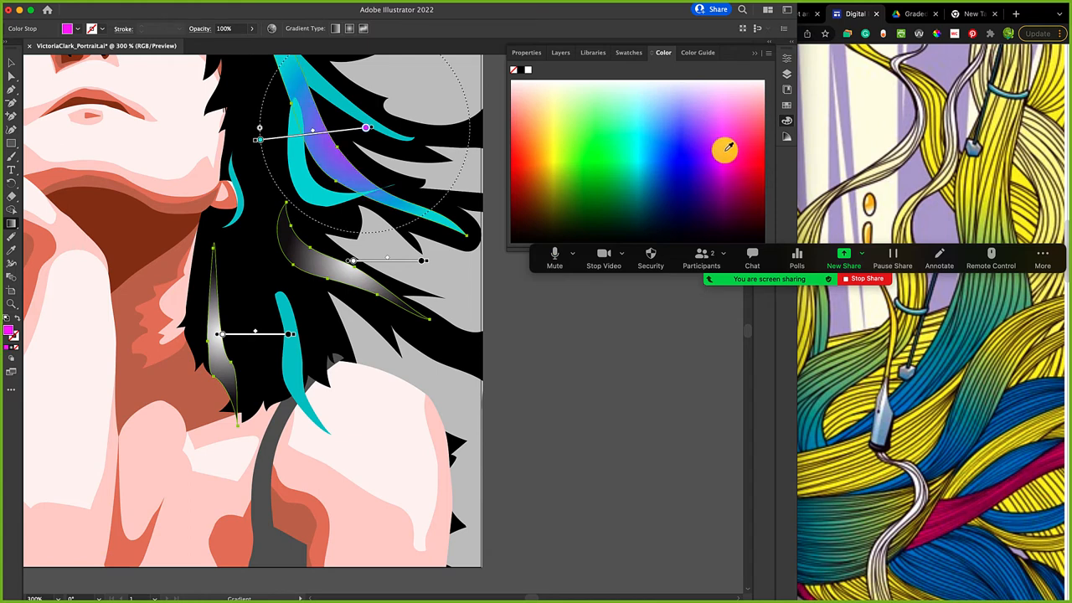
left_click(692, 139)
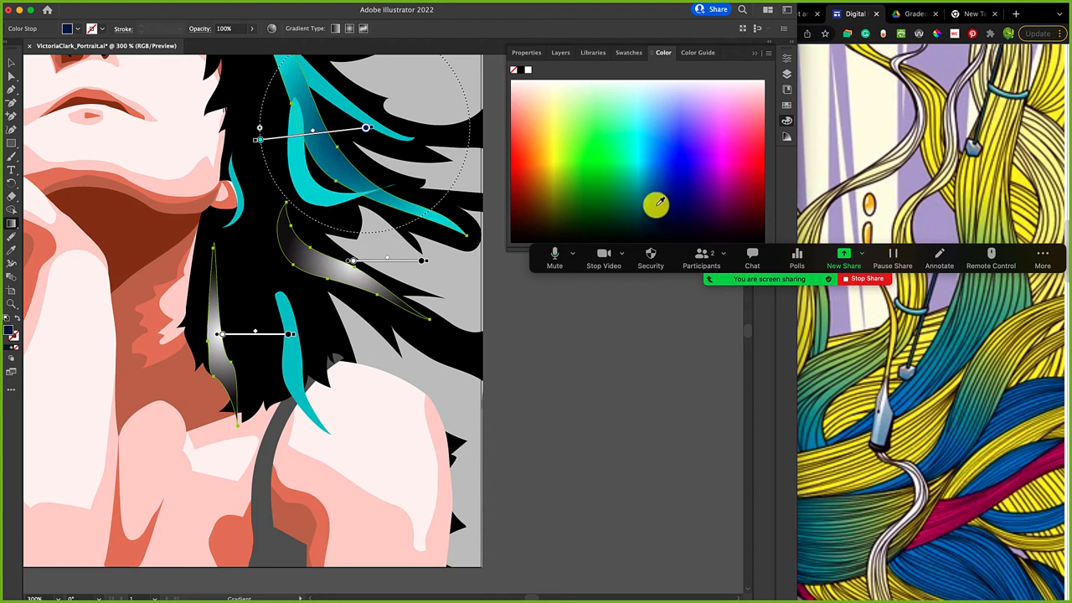
mouse_move(646, 210)
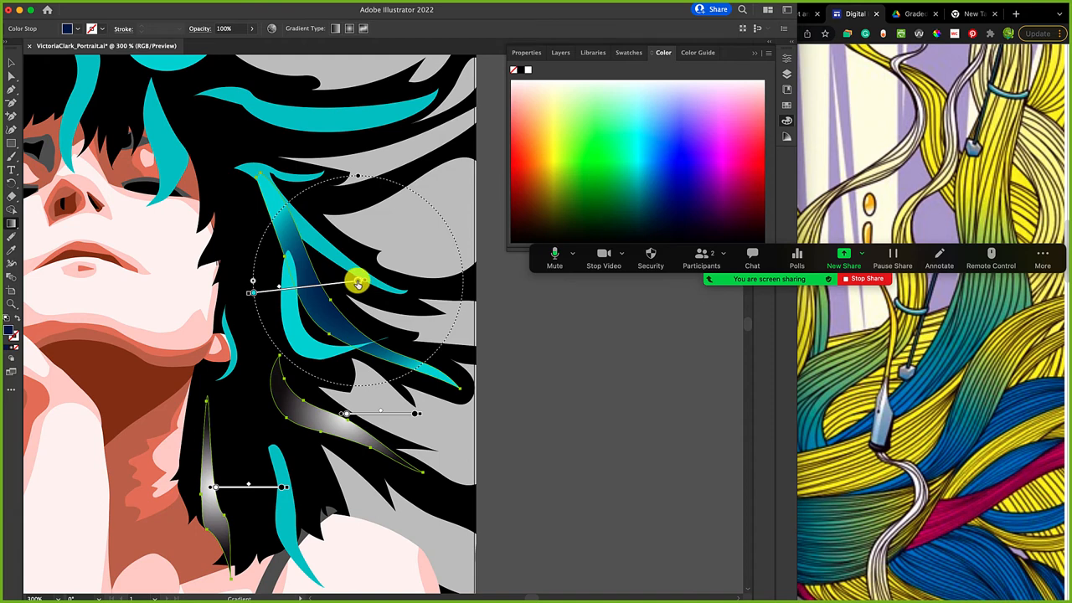
Angle and lengthen the gradient to run along the upper hair streak
left_click_drag(358, 282, 297, 218)
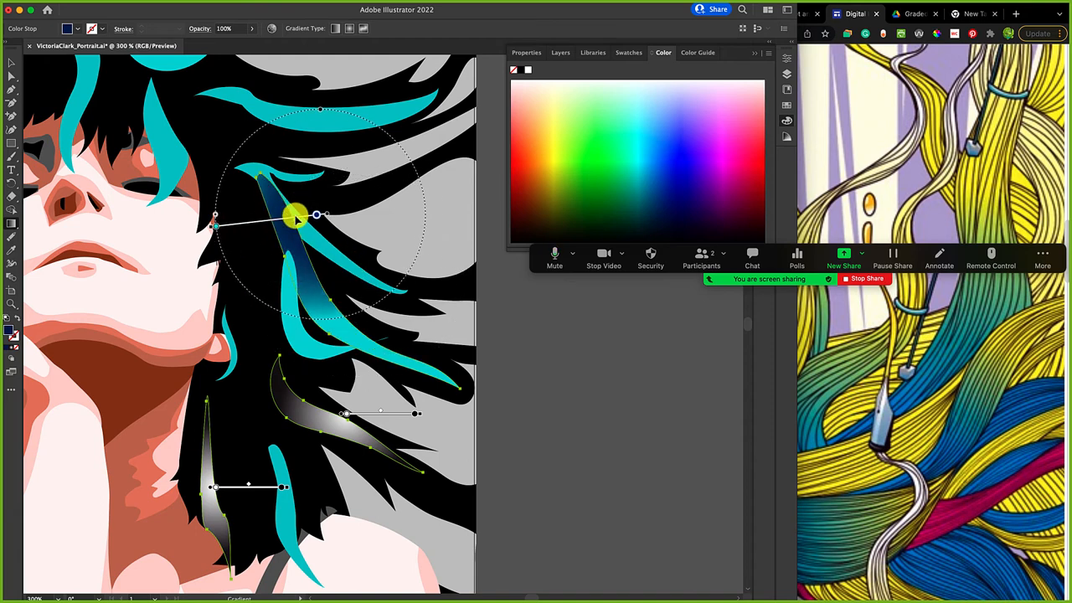
left_click_drag(297, 216, 393, 335)
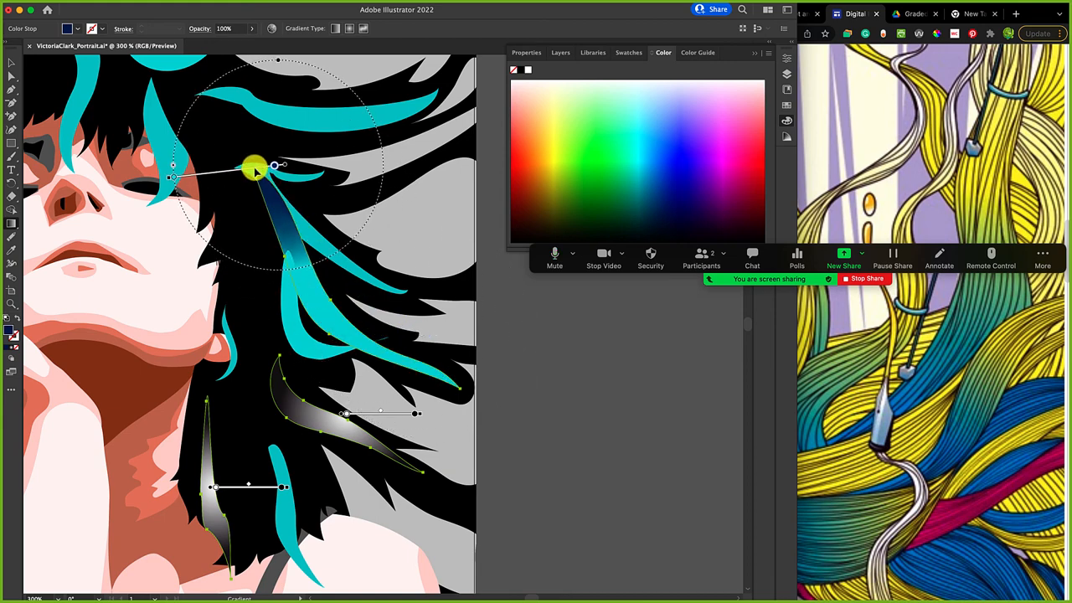
left_click_drag(255, 166, 310, 194)
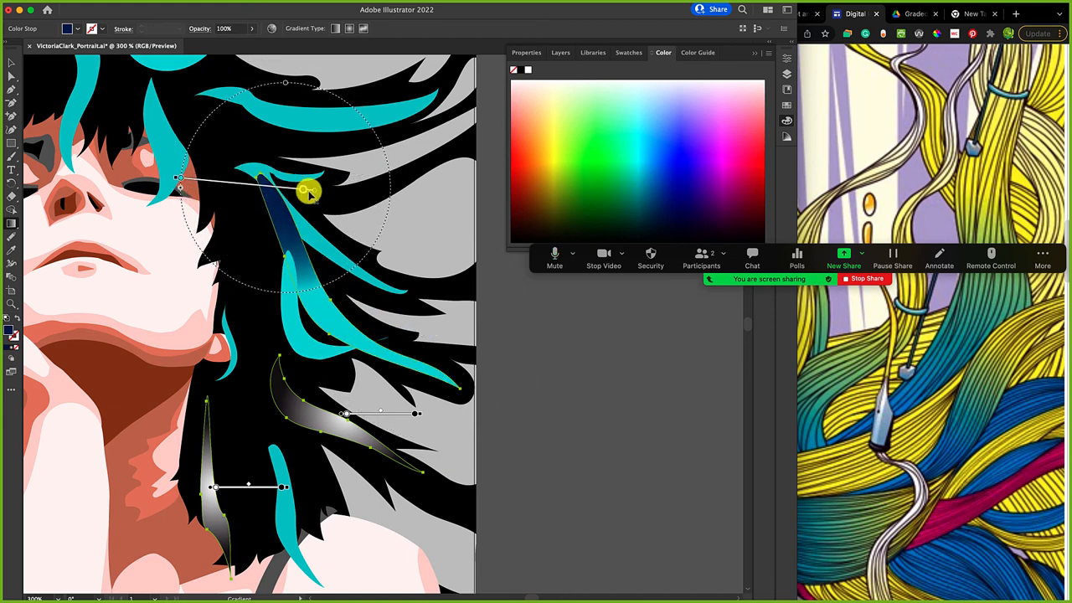
left_click_drag(310, 193, 251, 92)
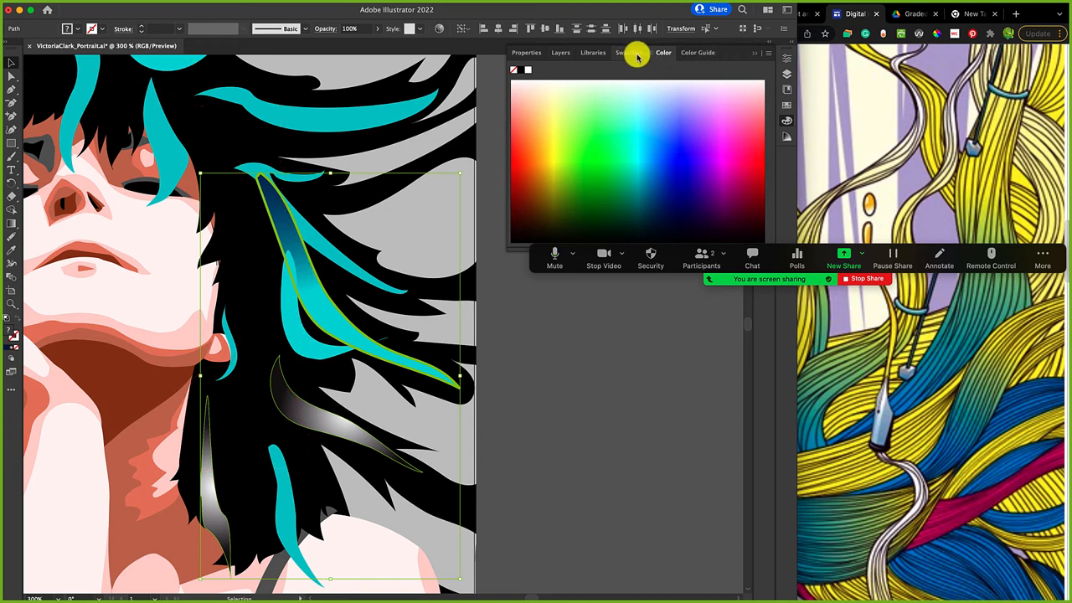
Select the gradient hair streak and save its teal-to-dark-blue gradient as a new swatch
left_click(628, 52)
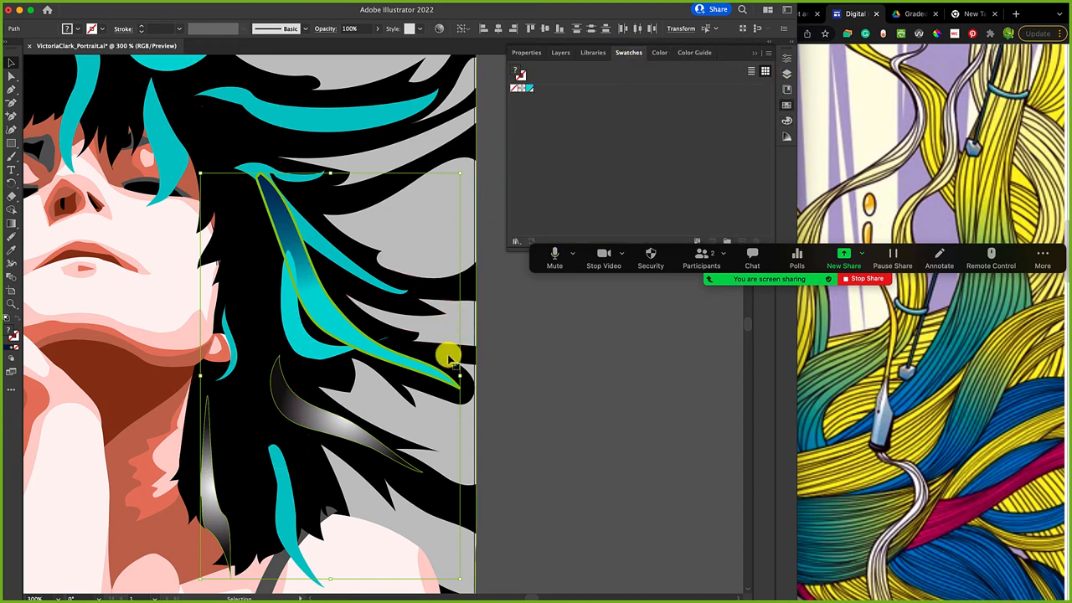
mouse_move(99, 506)
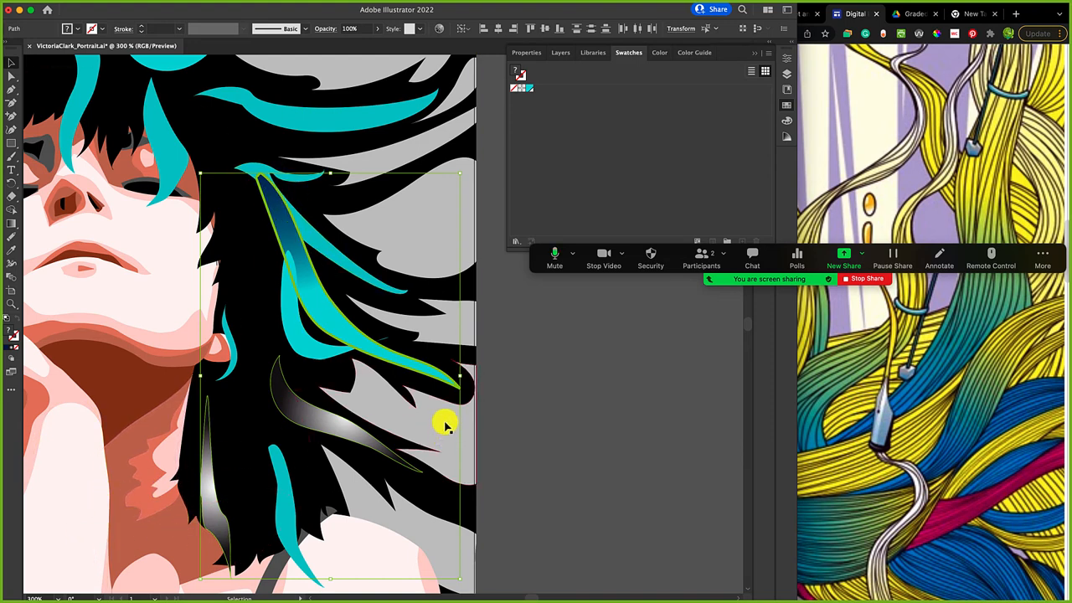
left_click(319, 289)
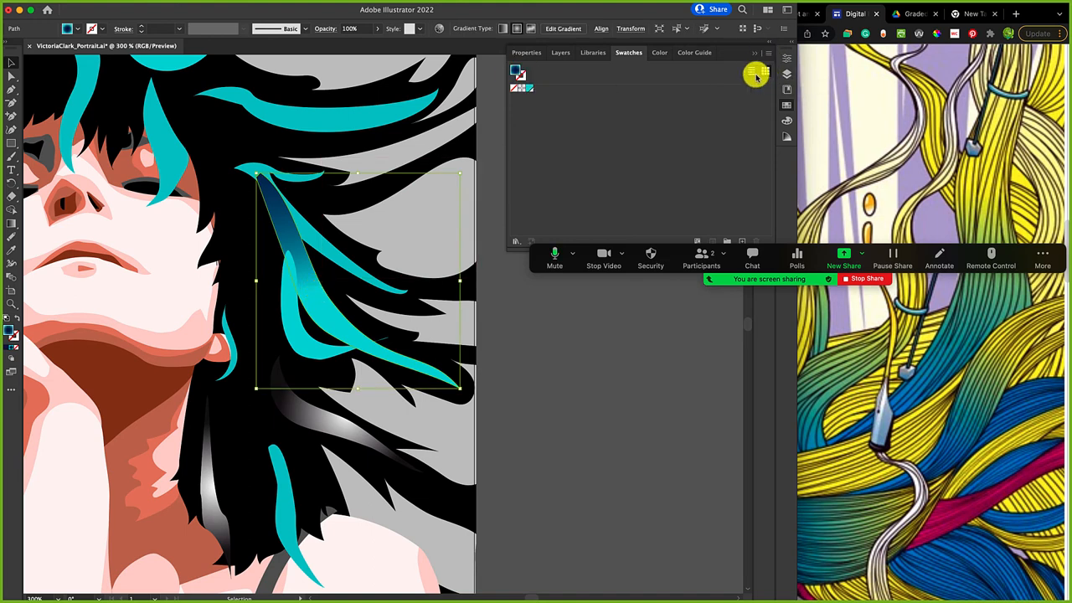
left_click(753, 71)
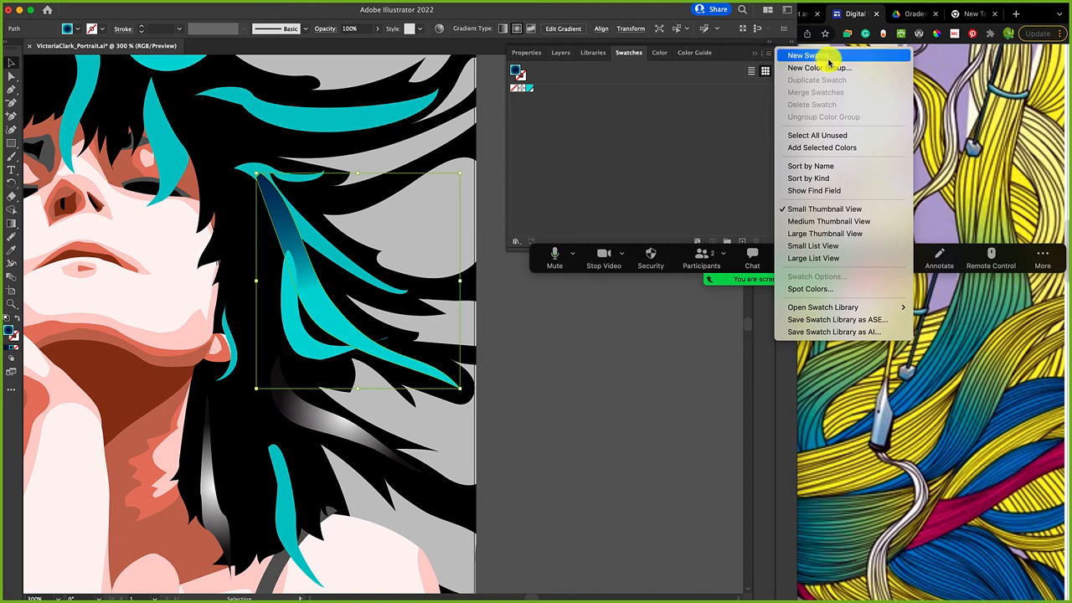
left_click(805, 55)
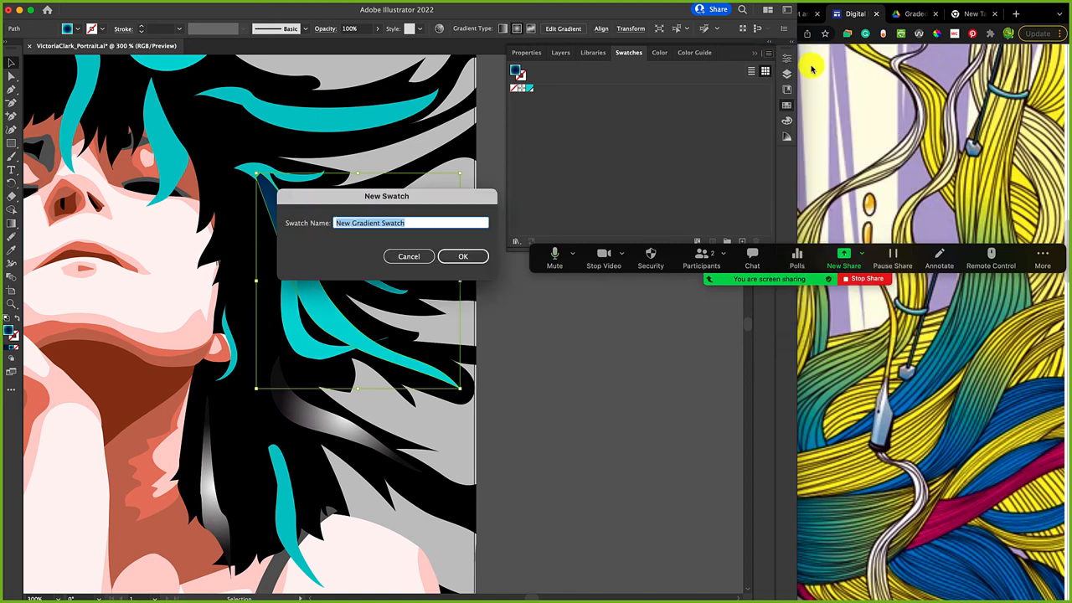
left_click(463, 256)
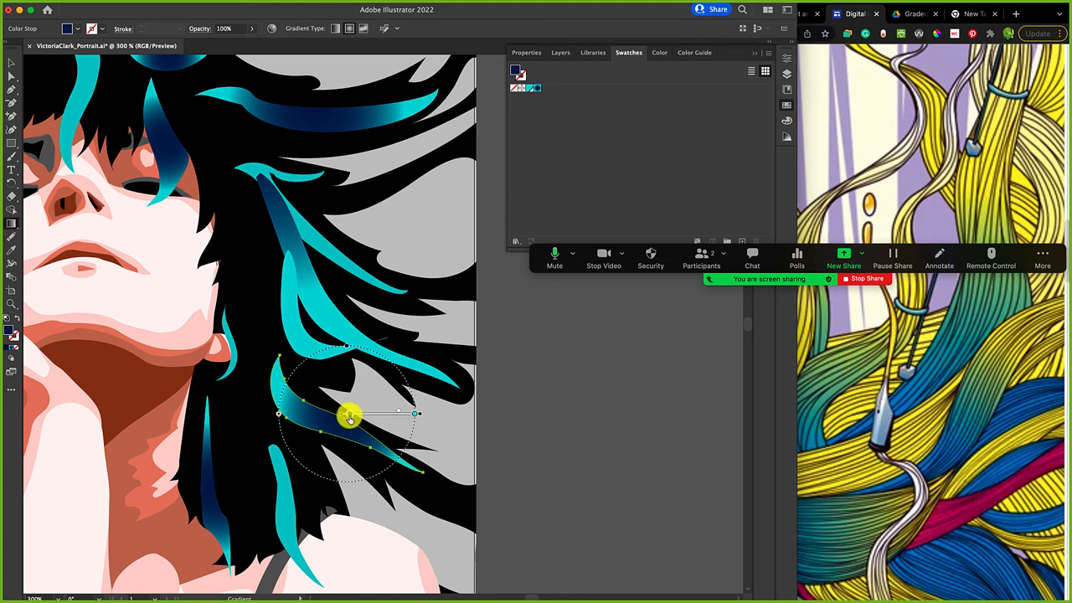
Drag and rotate the teal-to-dark-blue gradient along the lower curved streak beside the jaw
left_click_drag(350, 417, 285, 418)
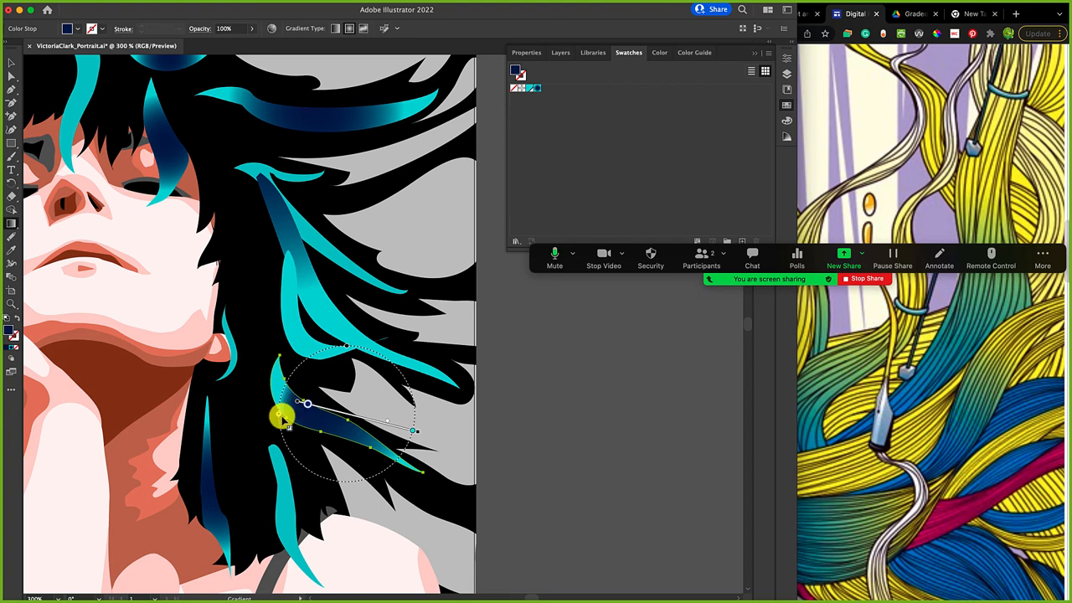
left_click_drag(308, 403, 463, 446)
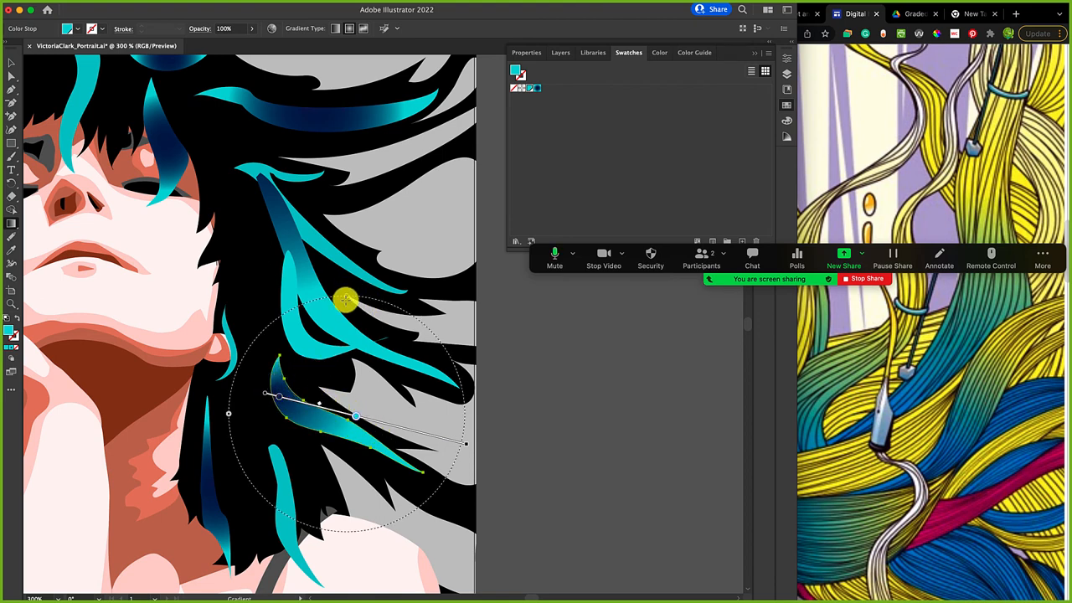
left_click_drag(347, 302, 388, 270)
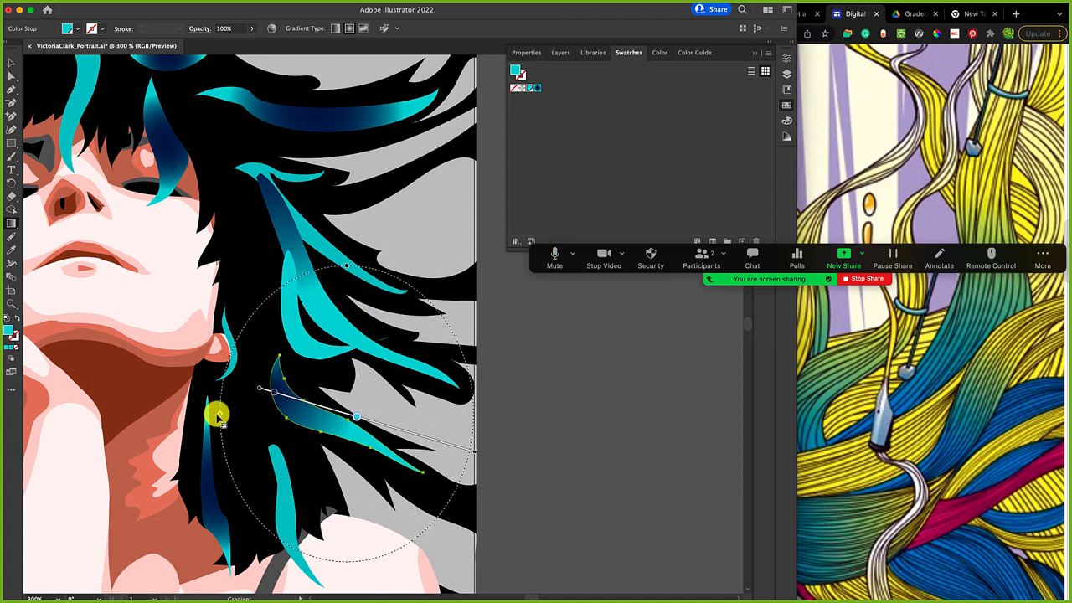
left_click_drag(217, 416, 351, 469)
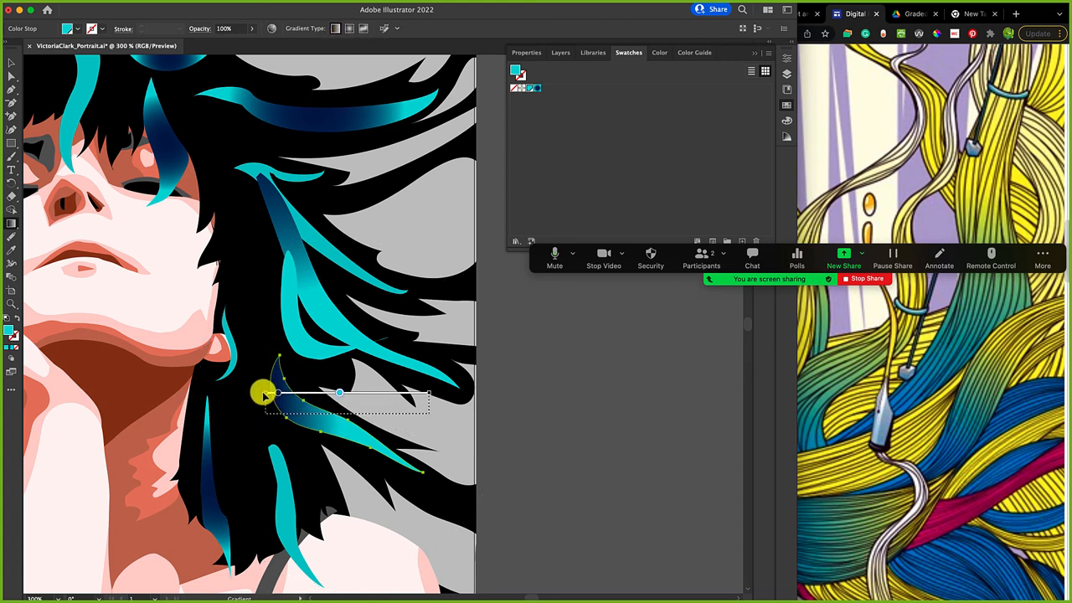
left_click_drag(264, 394, 410, 414)
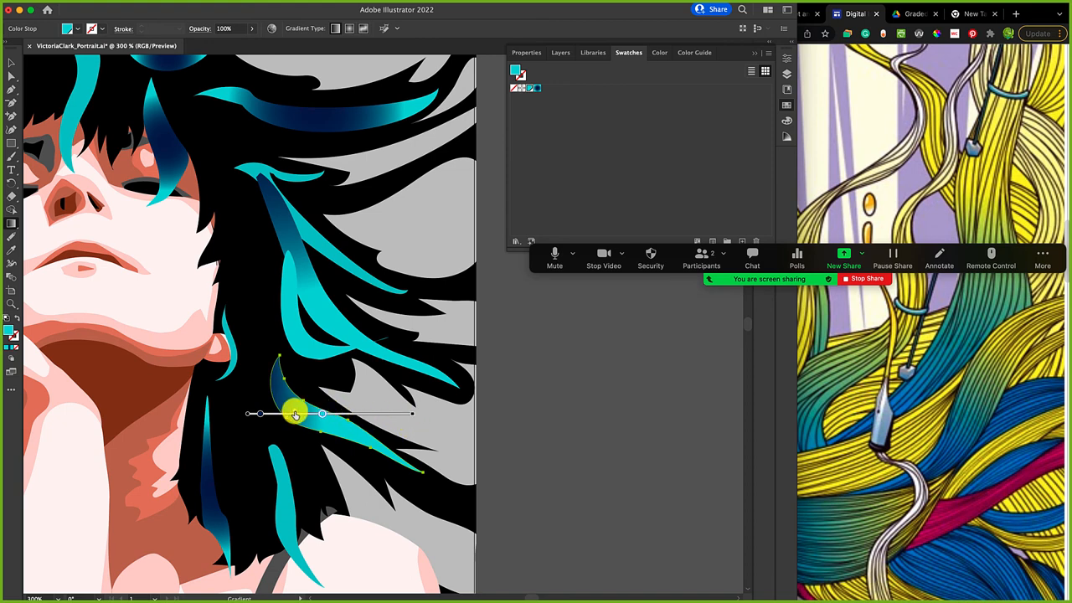
left_click_drag(297, 414, 419, 414)
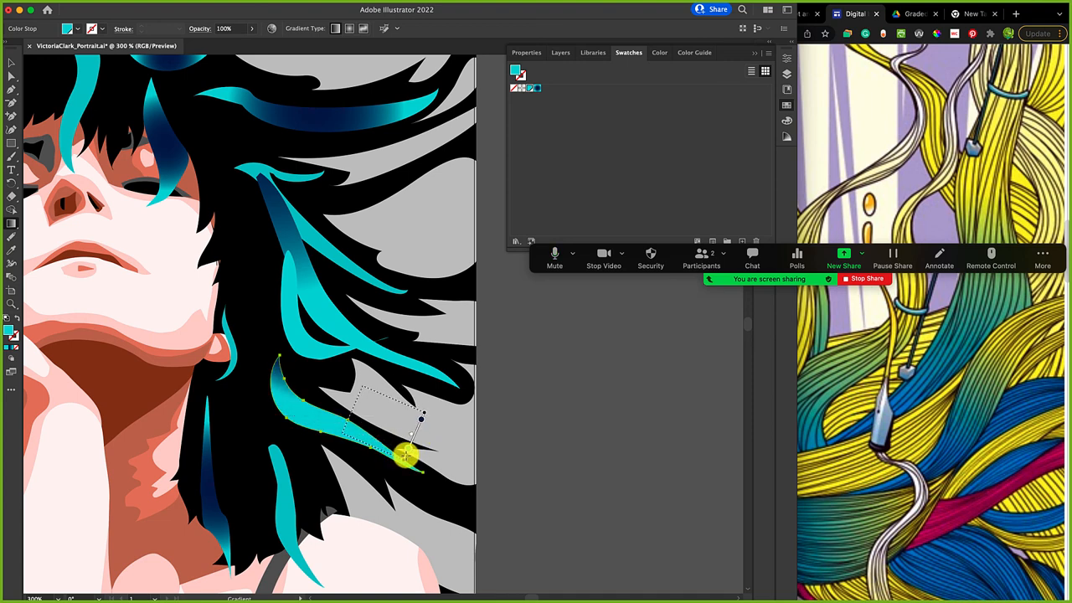
left_click_drag(406, 456, 352, 452)
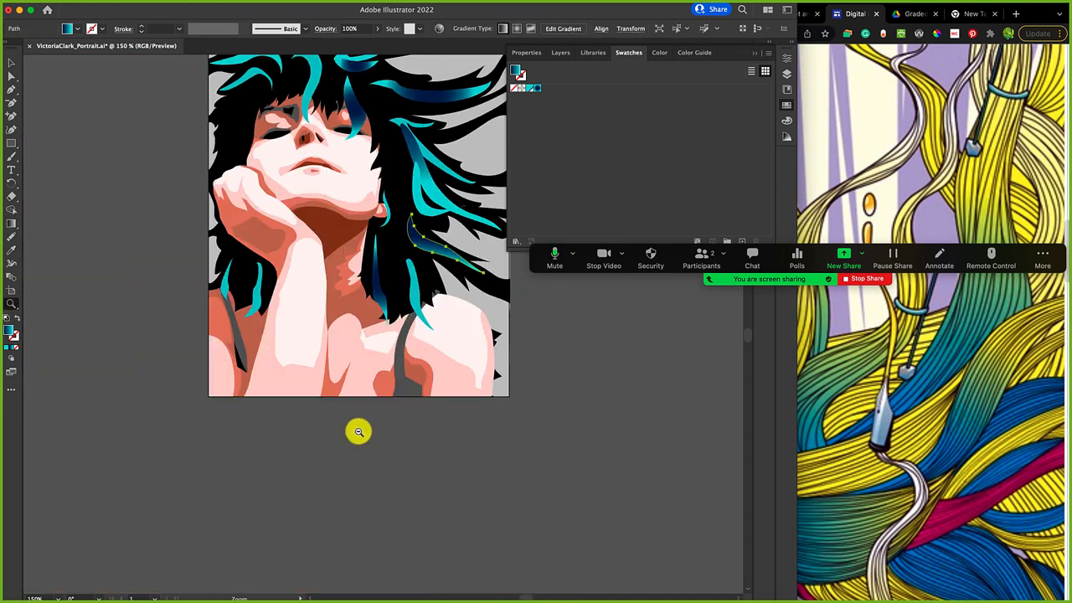
Zoom out to about 150% to view the whole portrait, then bring up Save As
left_click_drag(359, 431, 340, 461)
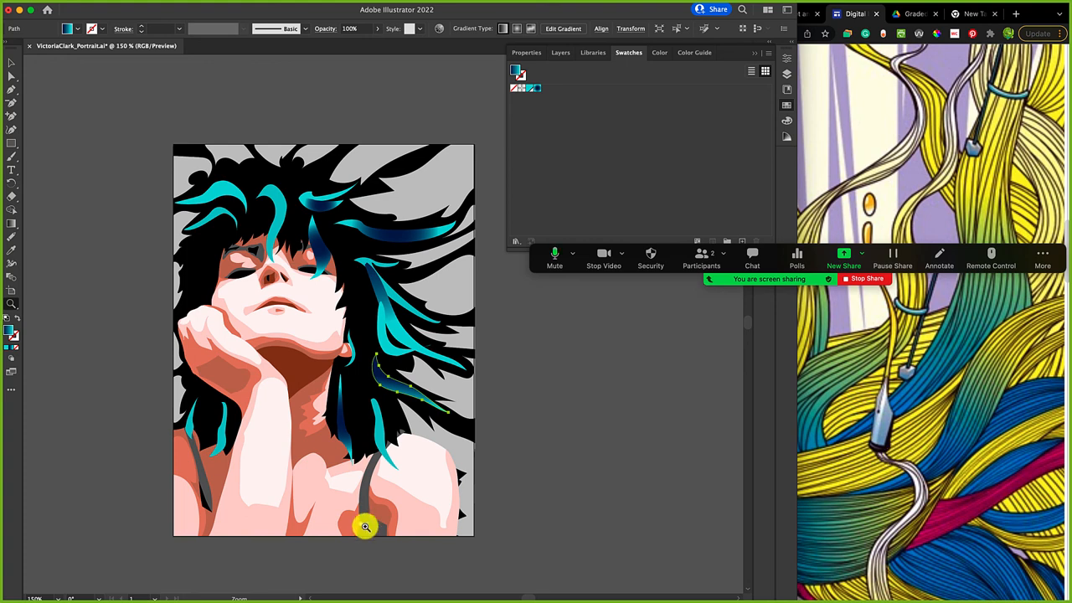
mouse_move(224, 480)
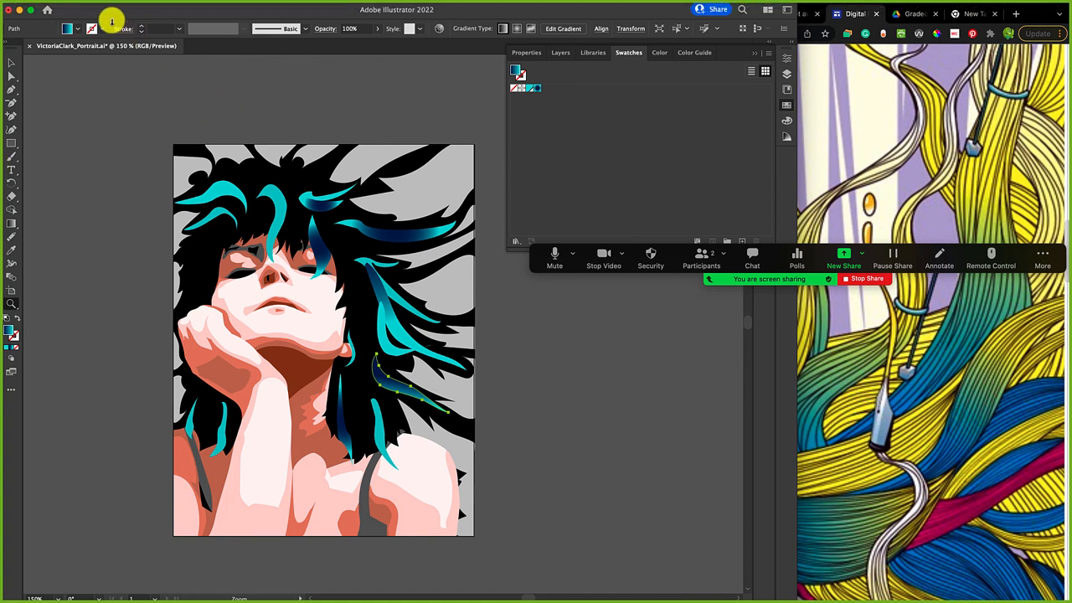
left_click(84, 7)
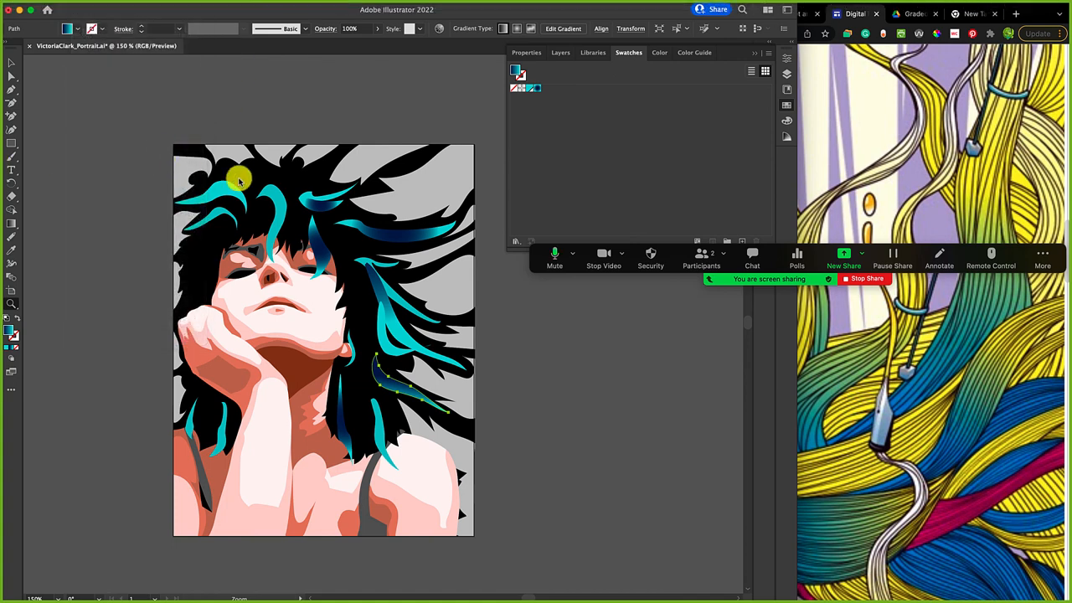
key("cmd+shift+s")
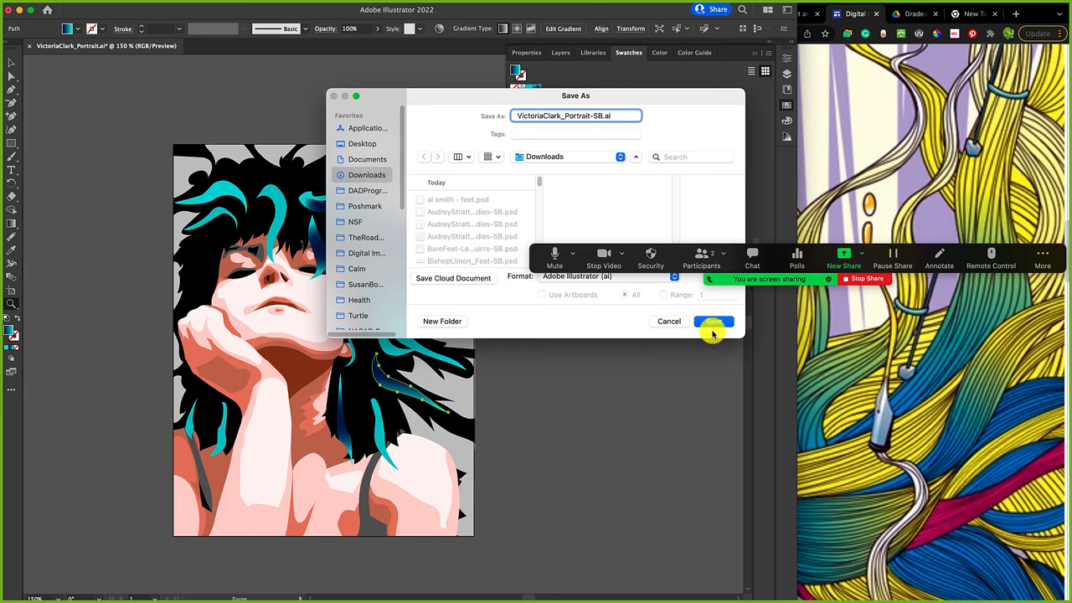
left_click(711, 322)
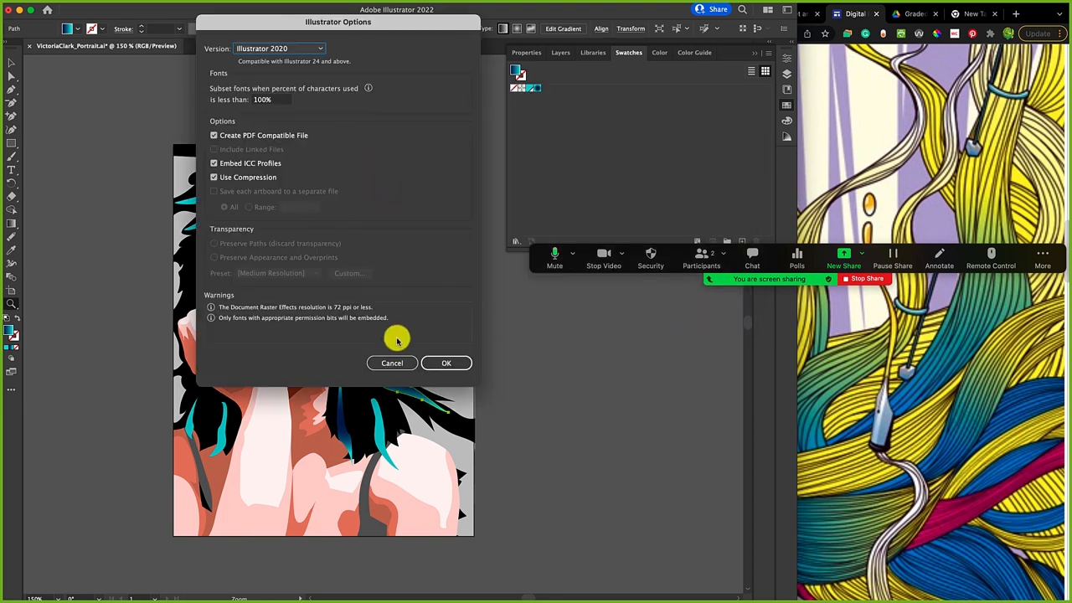
left_click(445, 363)
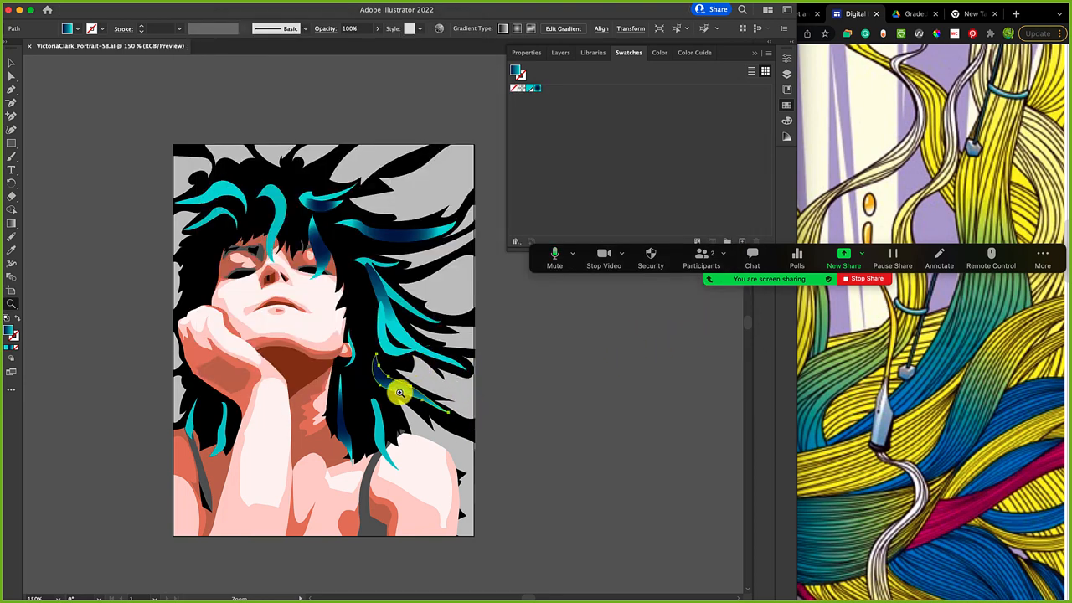